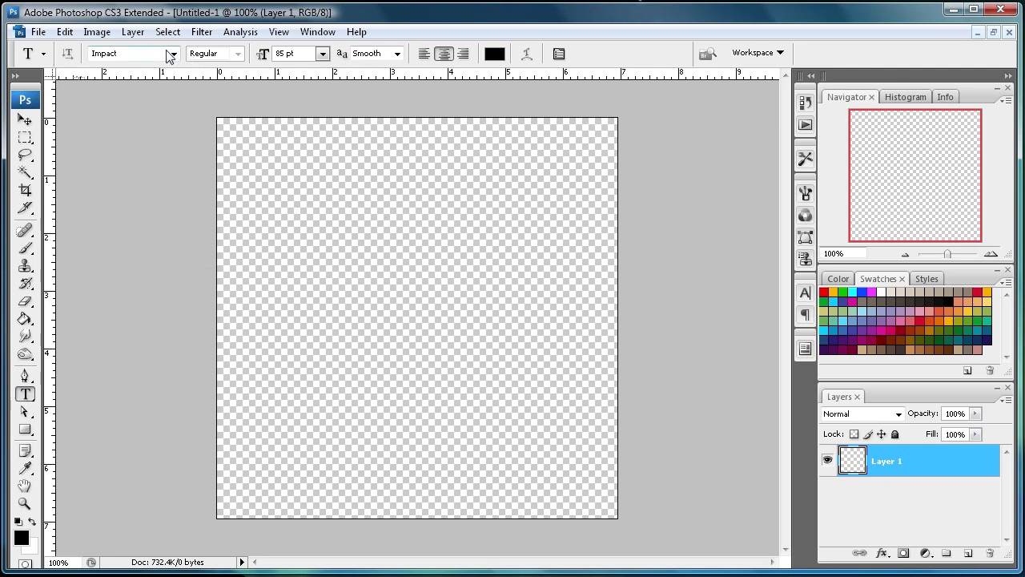
Choose Impact as the typeface for the new text.
{"action": "left_click", "coordinate": [173, 54]}
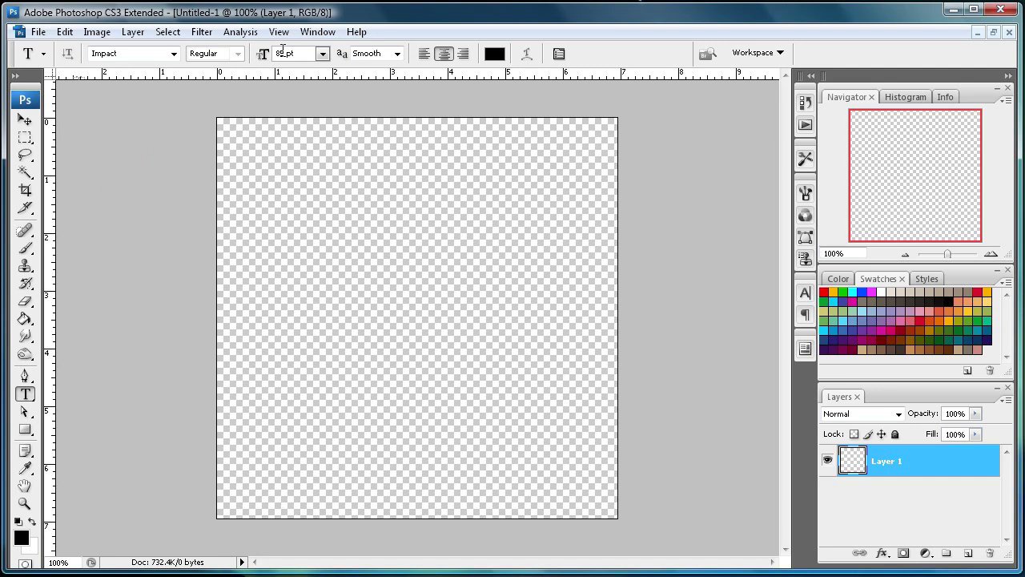
{"action": "mouse_move", "coordinate": [293, 53]}
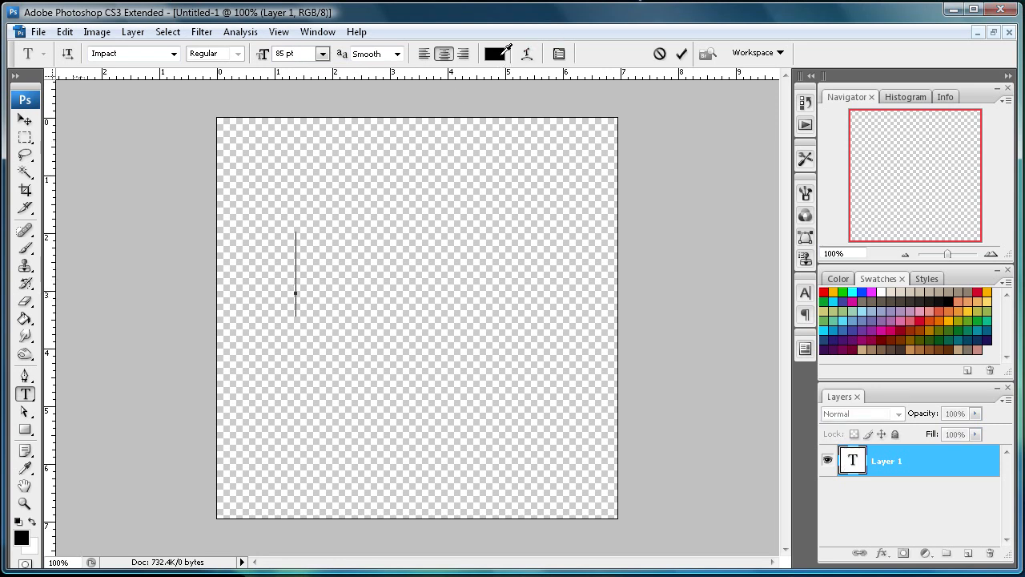
Make the SHOCK text white (#ffffff) and drag it to the canvas centre.
{"action": "left_click", "coordinate": [494, 53]}
{"action": "type", "text": "ffffff"}
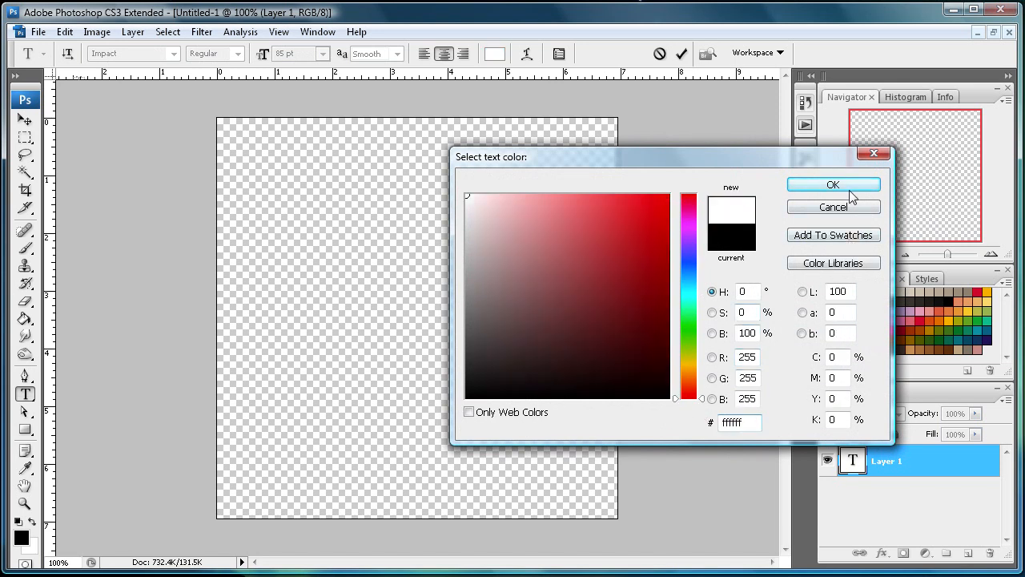
{"action": "left_click", "coordinate": [833, 184]}
{"action": "type", "text": "SHOCK"}
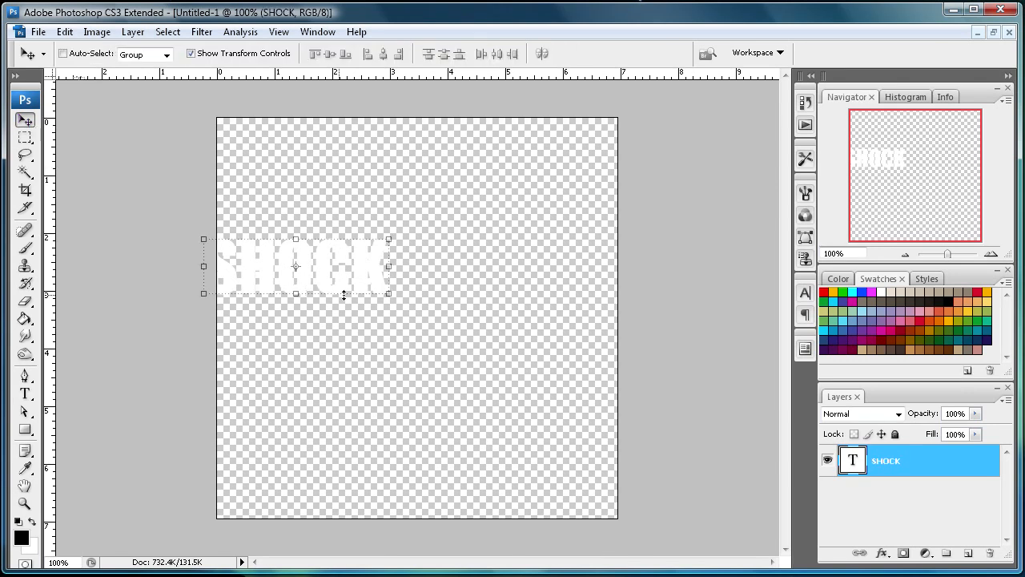
{"action": "left_click_drag", "start_coordinate": [297, 266], "coordinate": [419, 278]}
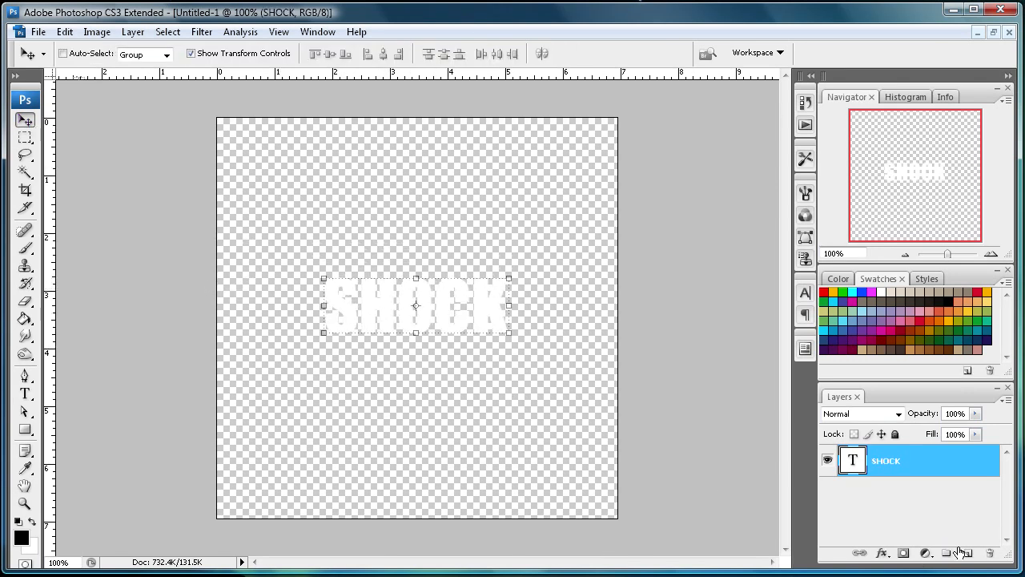
Add a new black-filled layer, then make the SHOCK text layer active.
{"action": "left_click", "coordinate": [971, 553]}
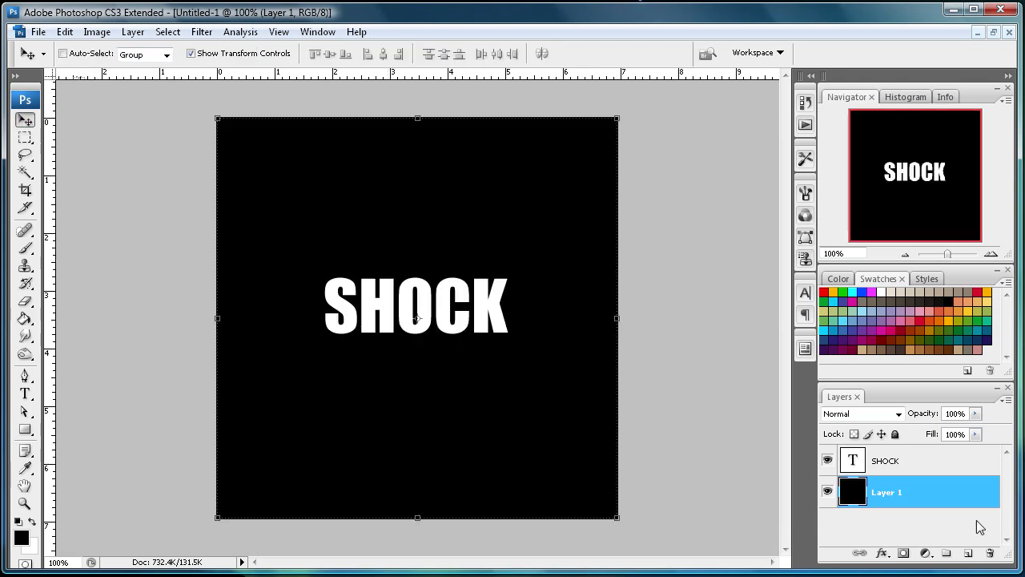
{"action": "left_click", "coordinate": [913, 459]}
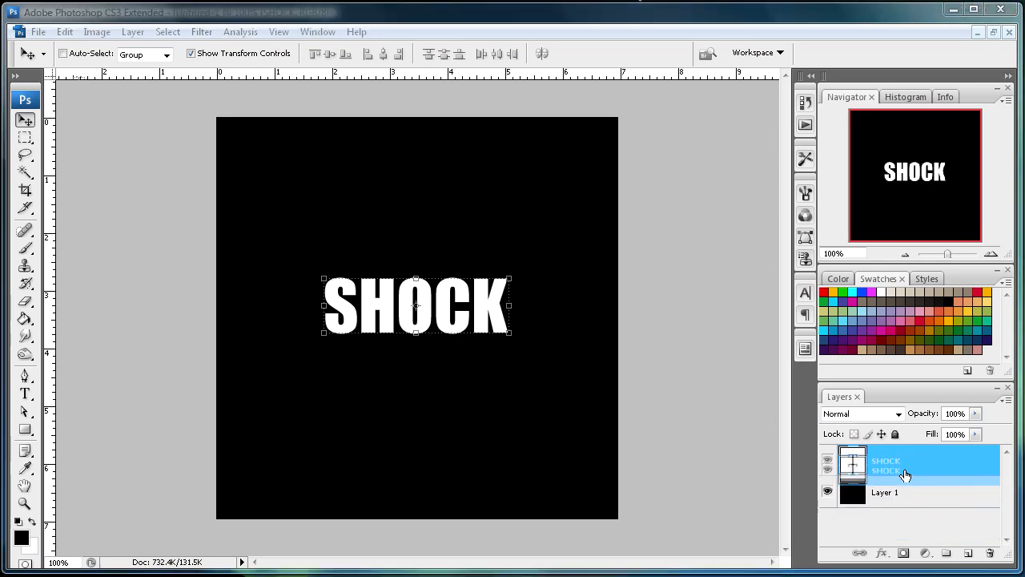
Rasterize the SHOCK type layer and hide the SHOCK copy layer.
{"action": "right_click", "coordinate": [906, 465]}
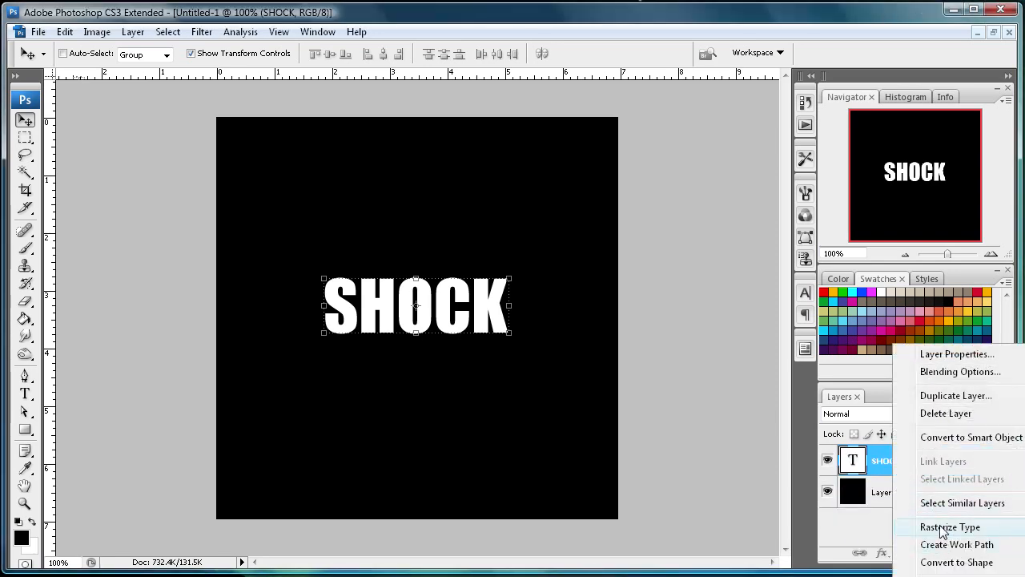
{"action": "left_click", "coordinate": [950, 526]}
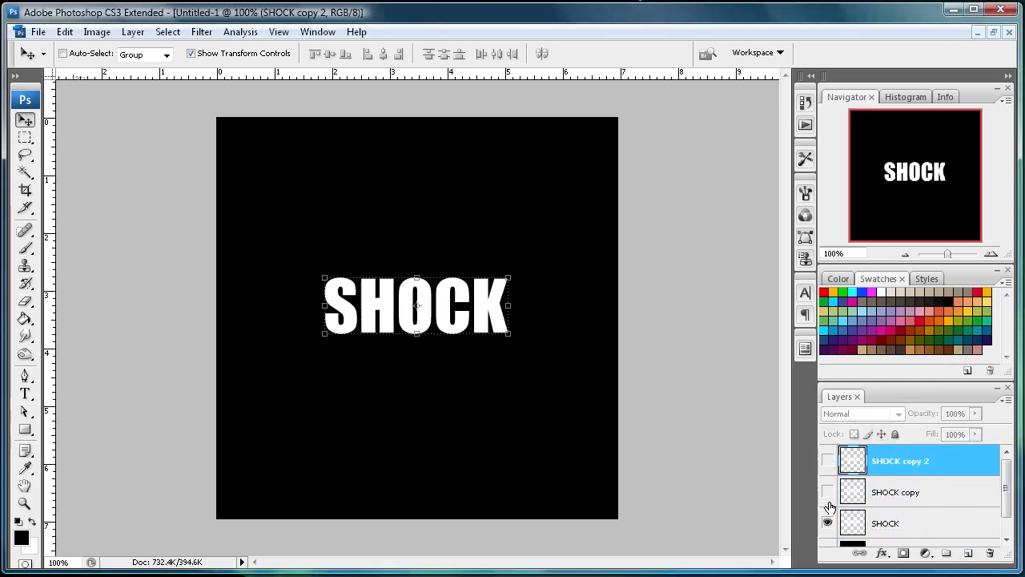
{"action": "left_click", "coordinate": [885, 524]}
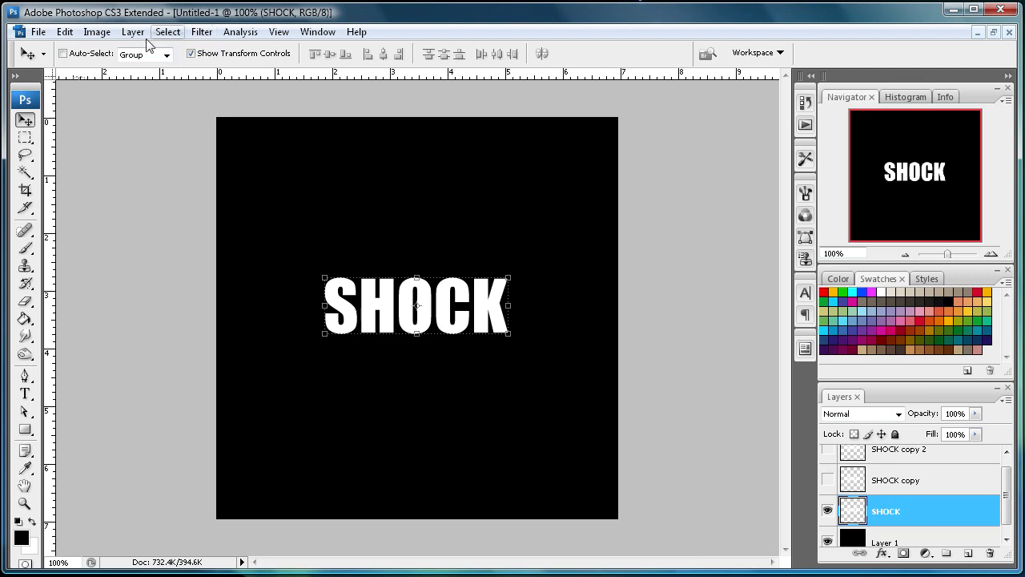
Rotate the canvas 90° clockwise via Image > Rotate Canvas.
{"action": "left_click", "coordinate": [97, 32]}
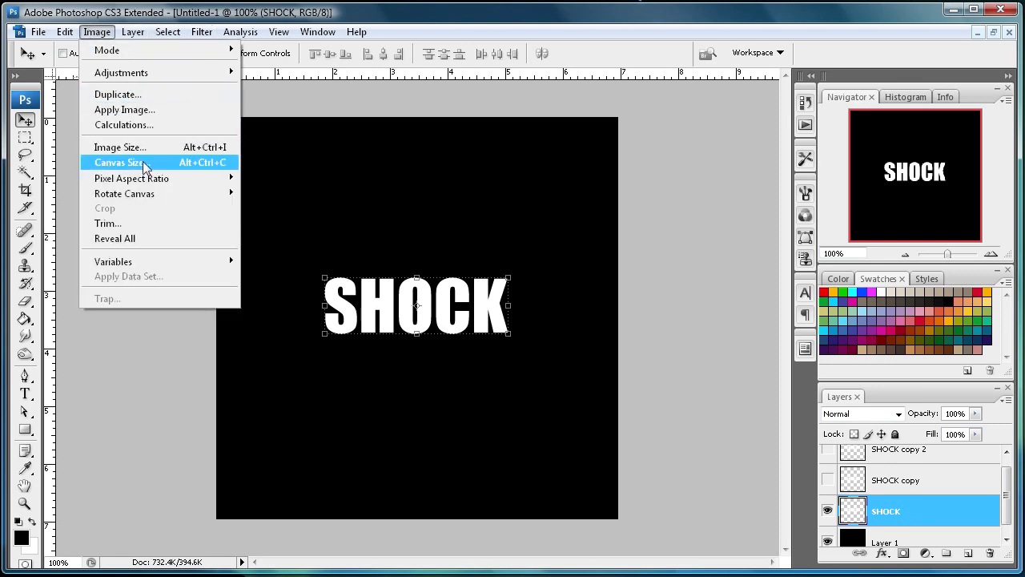
{"action": "mouse_move", "coordinate": [124, 193]}
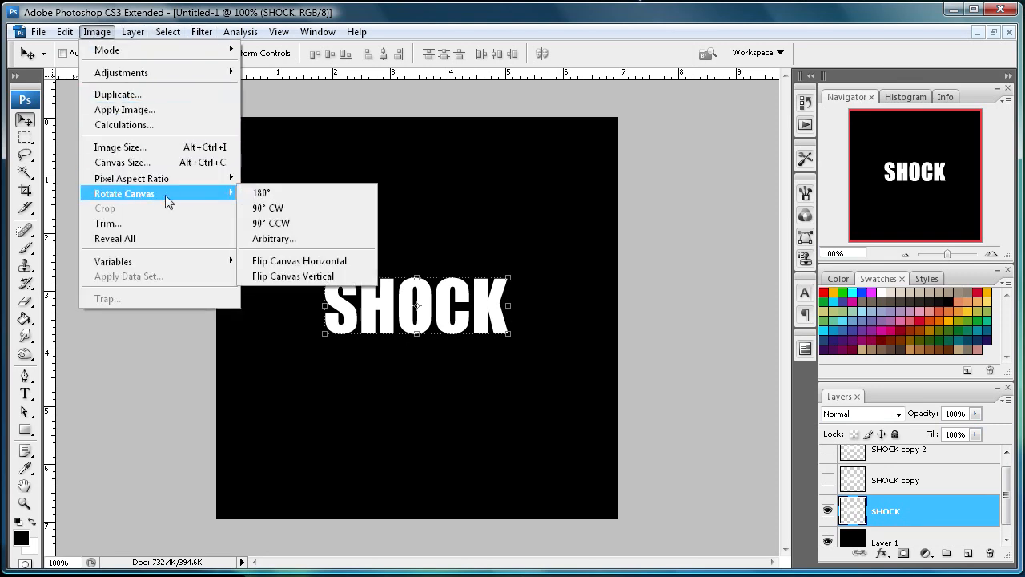
{"action": "left_click", "coordinate": [267, 208]}
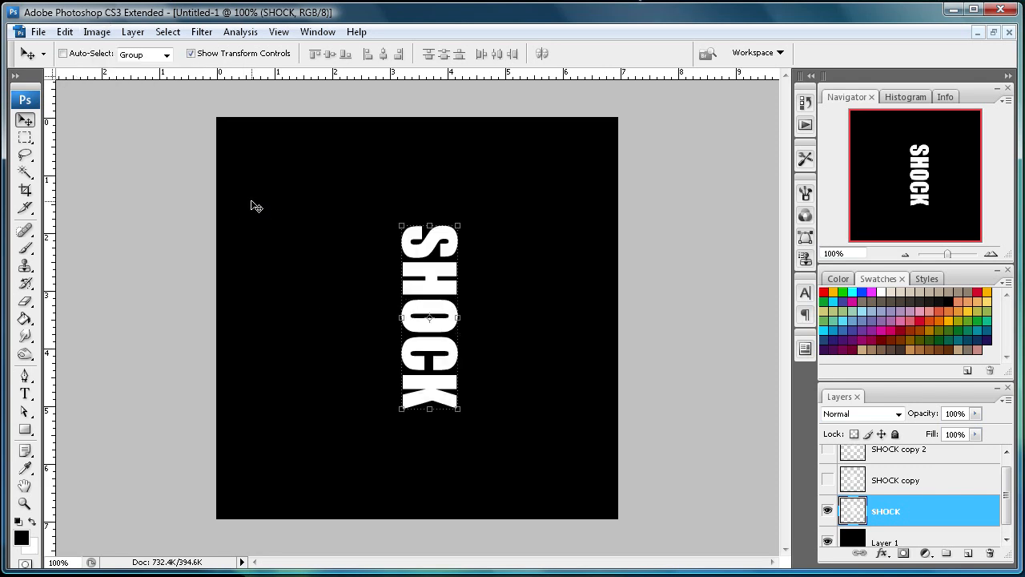
{"action": "mouse_move", "coordinate": [515, 252]}
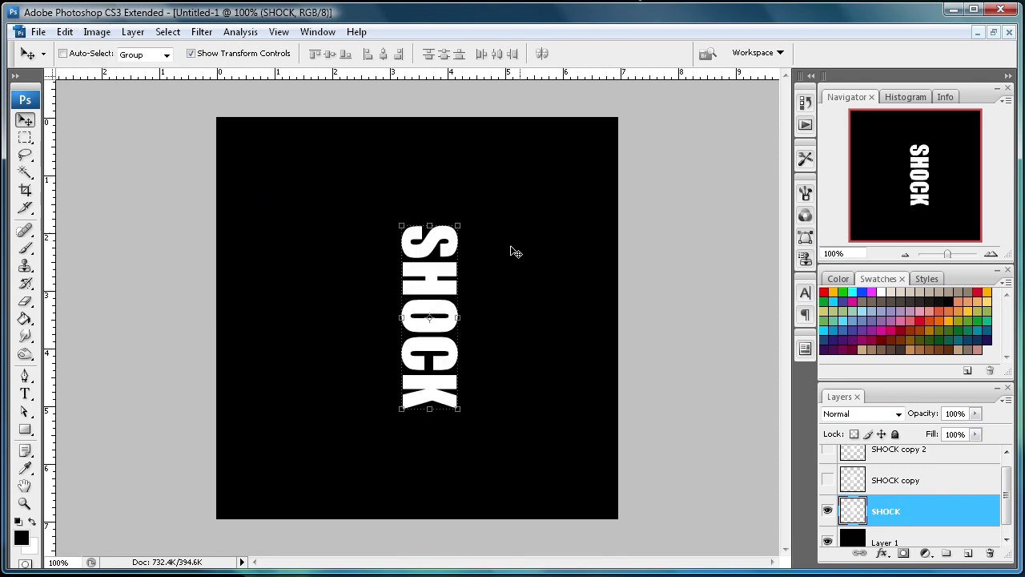
{"action": "mouse_move", "coordinate": [280, 177]}
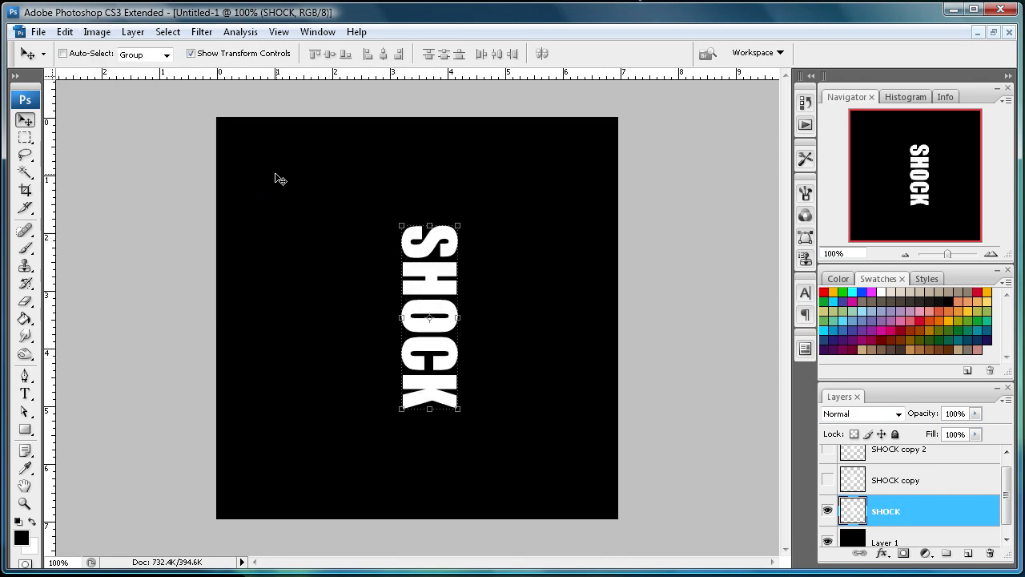
{"action": "mouse_move", "coordinate": [376, 123]}
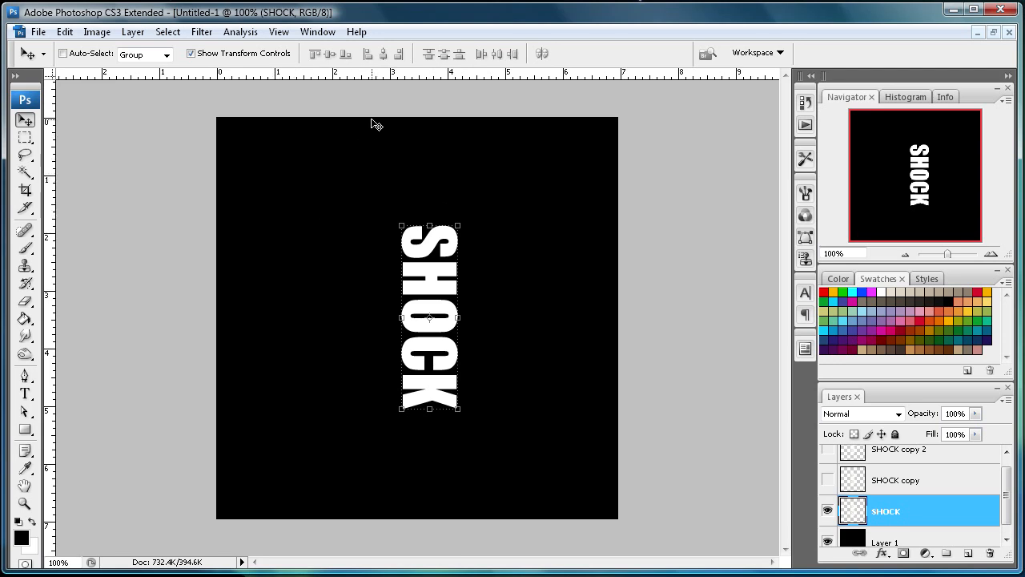
{"action": "mouse_move", "coordinate": [463, 252]}
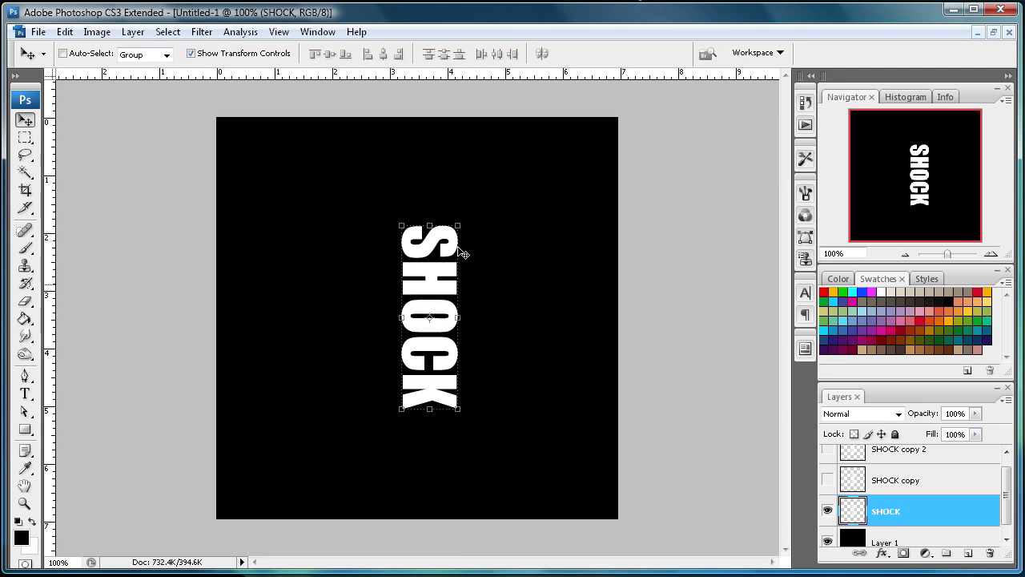
{"action": "mouse_move", "coordinate": [314, 216]}
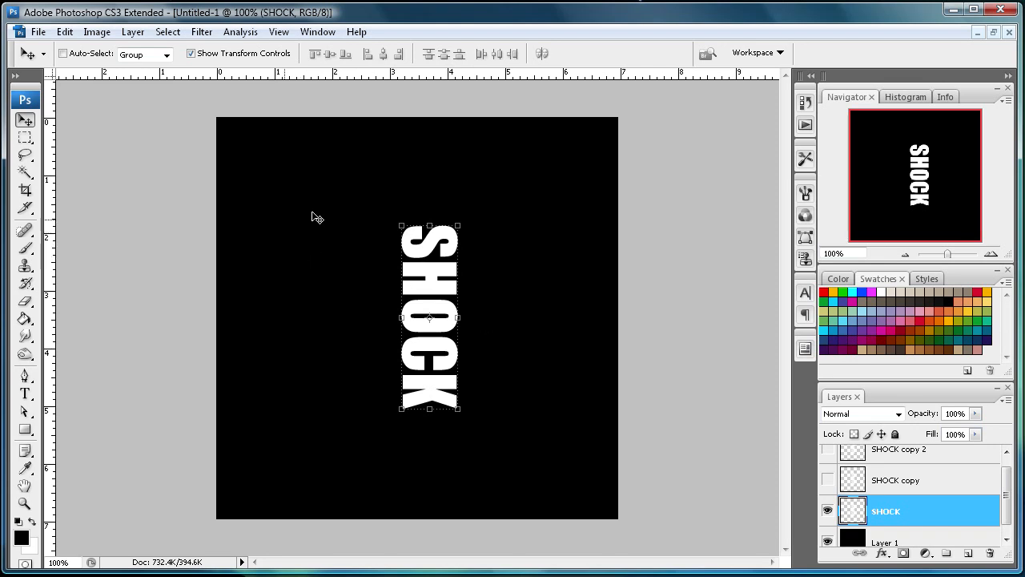
{"action": "mouse_move", "coordinate": [431, 361]}
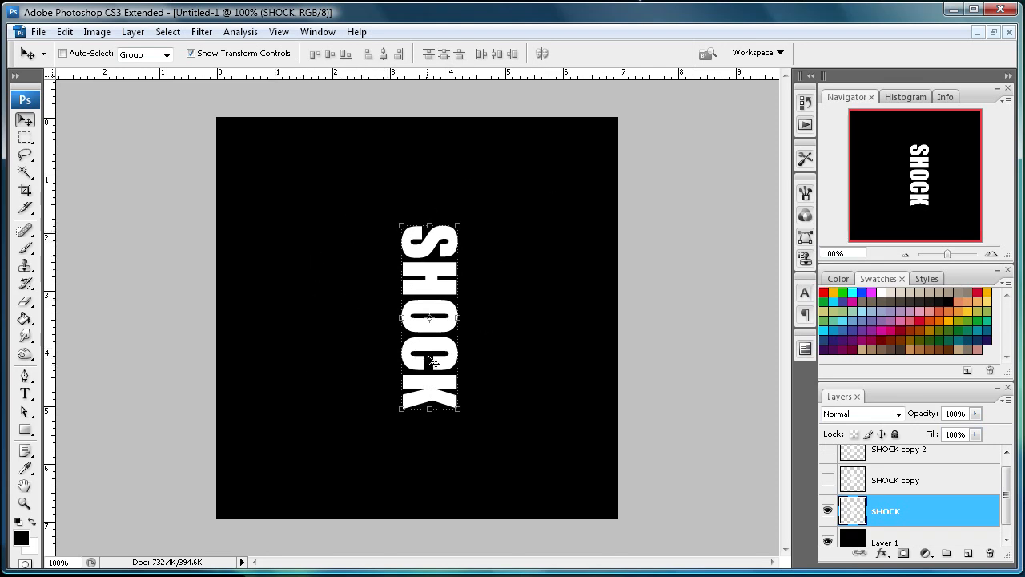
{"action": "mouse_move", "coordinate": [372, 221]}
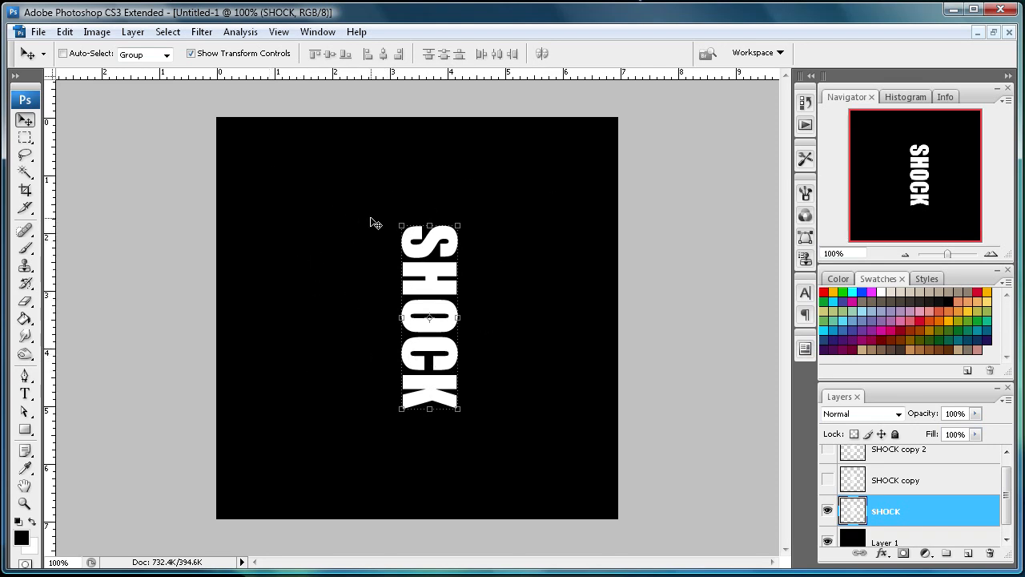
{"action": "mouse_move", "coordinate": [271, 196]}
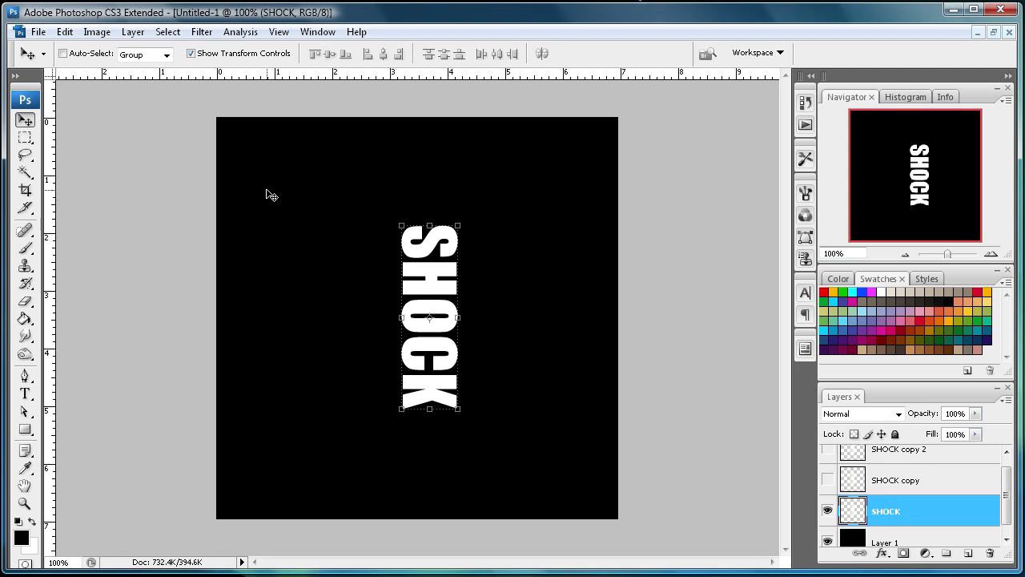
Apply the Wind filter to the SHOCK layer.
{"action": "left_click", "coordinate": [202, 32]}
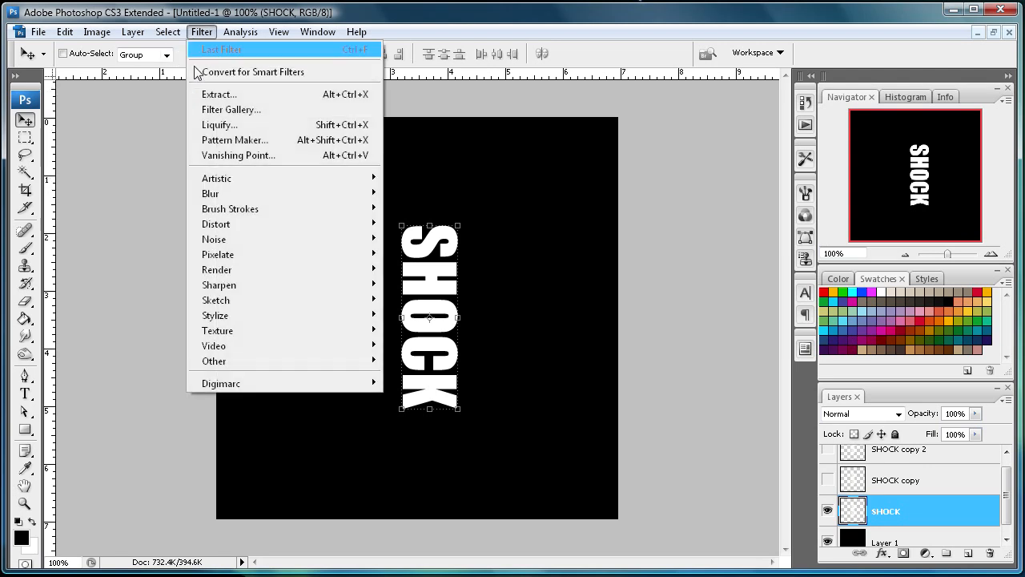
{"action": "mouse_move", "coordinate": [215, 315]}
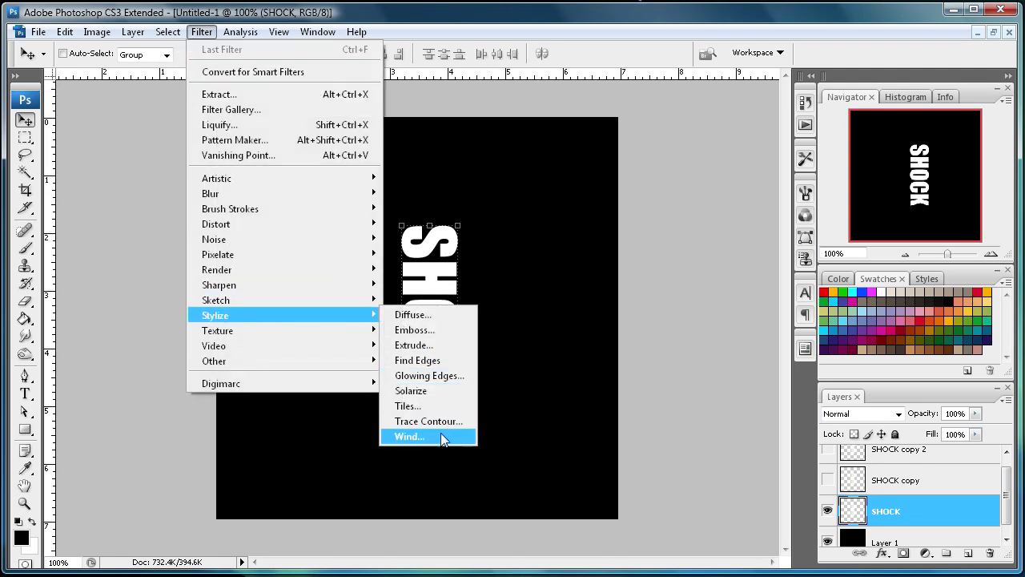
{"action": "left_click", "coordinate": [409, 437]}
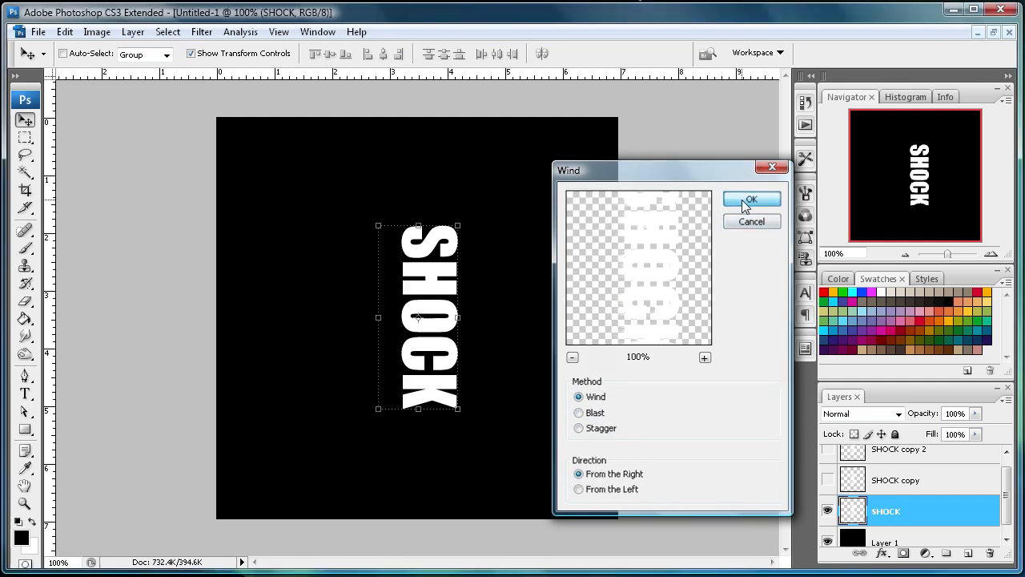
{"action": "left_click", "coordinate": [201, 31]}
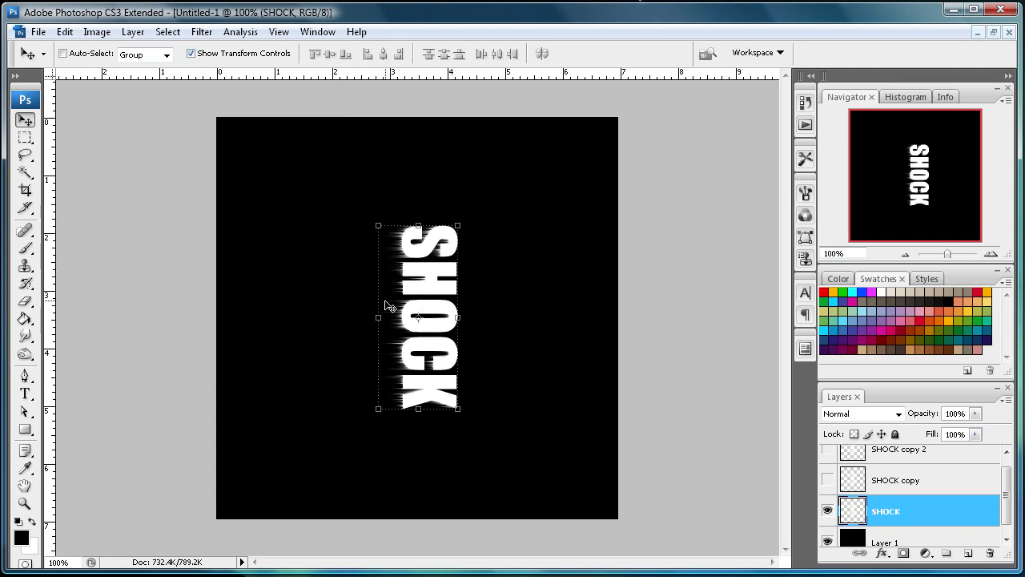
Reapply the last Wind filter from the top of the Filter menu.
{"action": "left_click", "coordinate": [202, 31]}
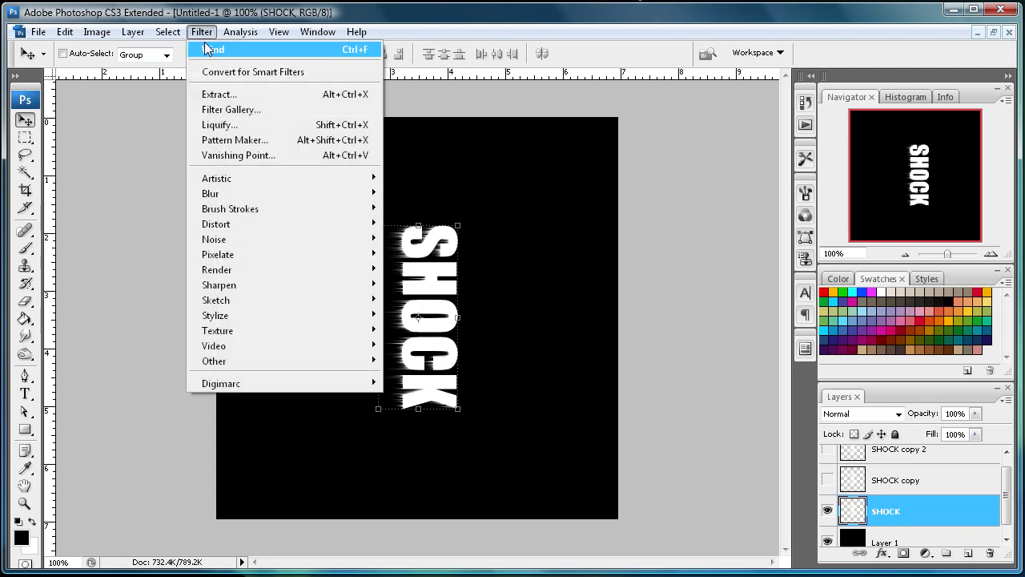
{"action": "mouse_move", "coordinate": [222, 54]}
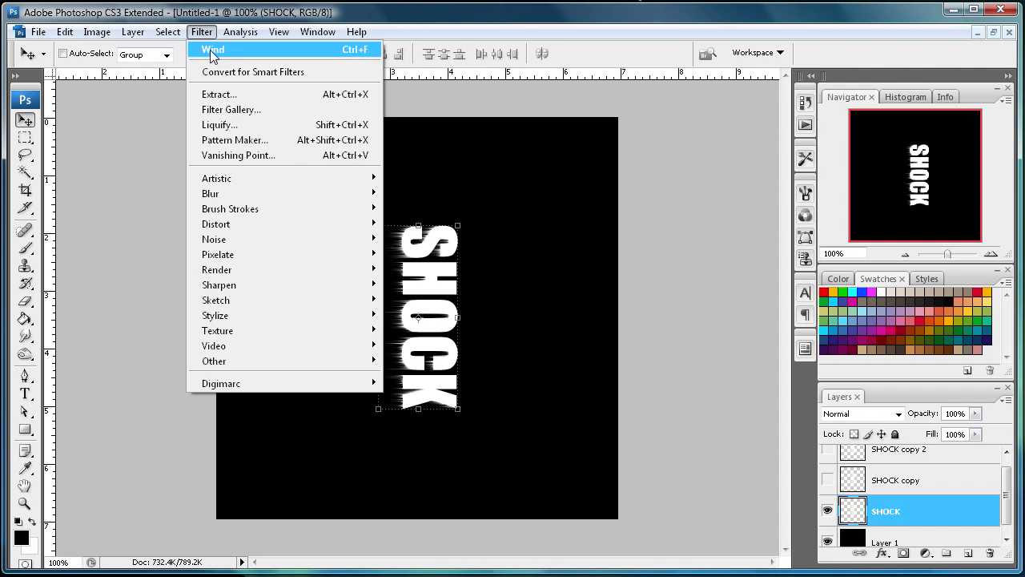
{"action": "left_click", "coordinate": [211, 49]}
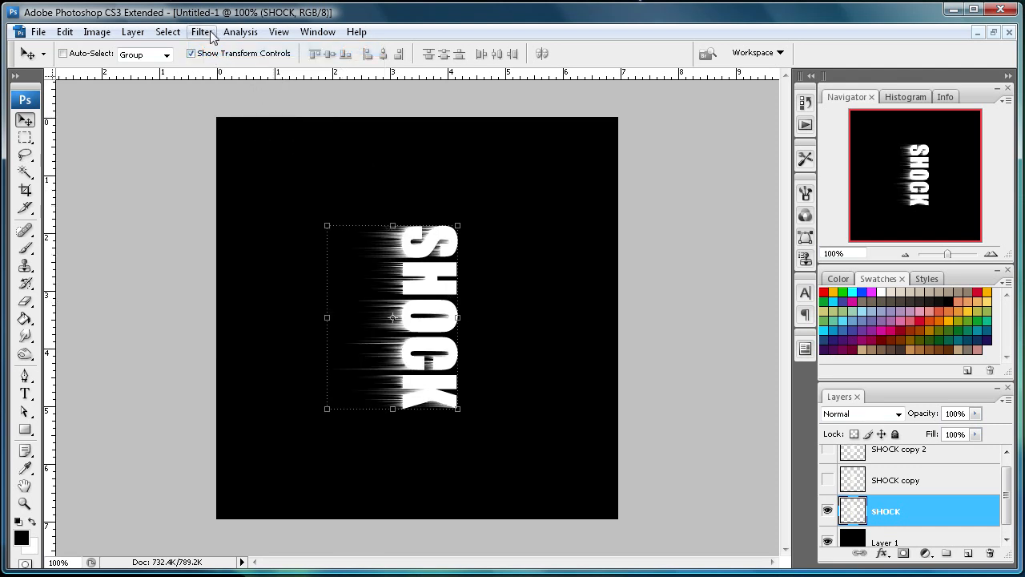
Apply Stylize > Wind with Direction set to From the Left.
{"action": "left_click", "coordinate": [202, 31]}
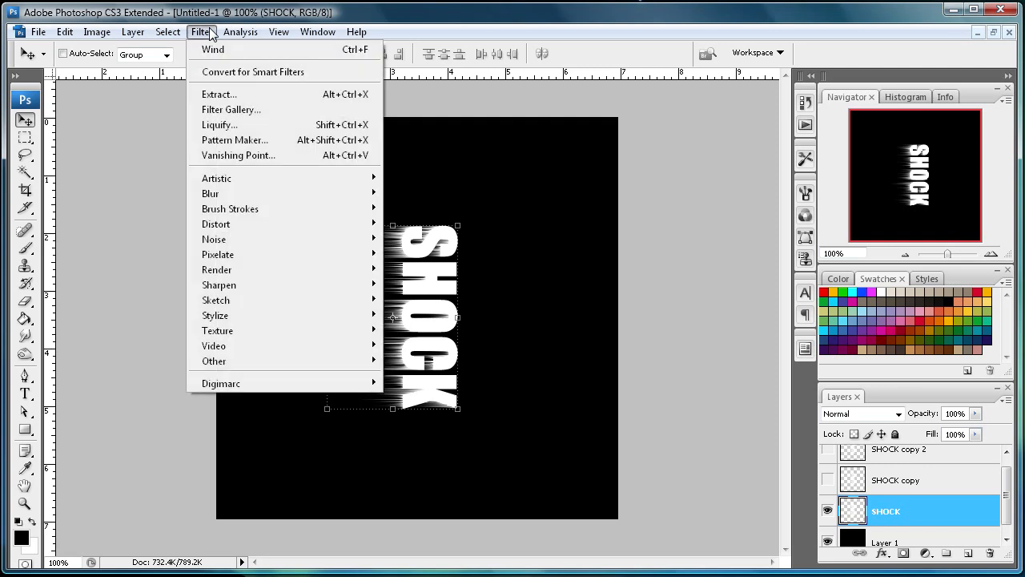
{"action": "mouse_move", "coordinate": [256, 314]}
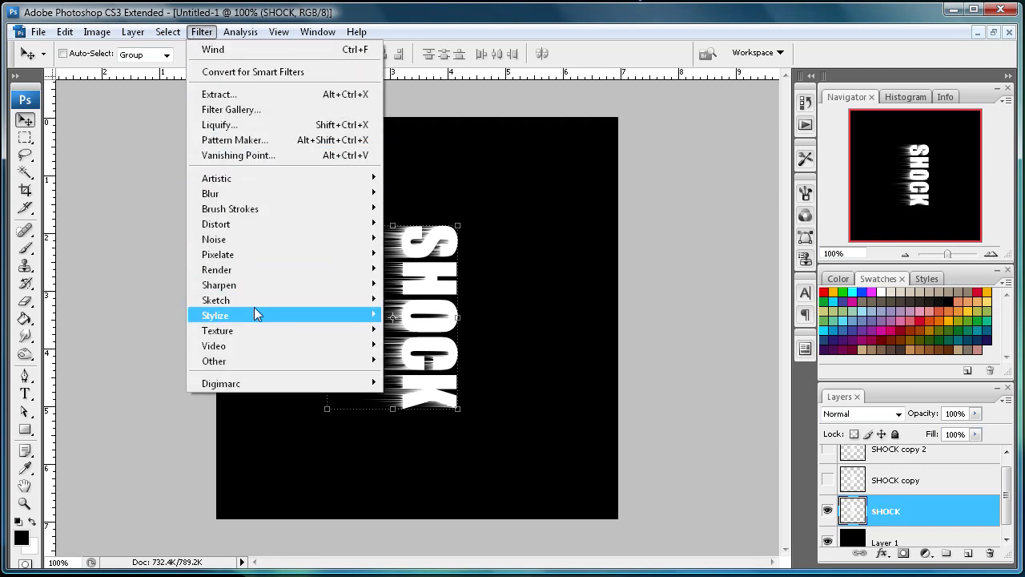
{"action": "left_click", "coordinate": [213, 49]}
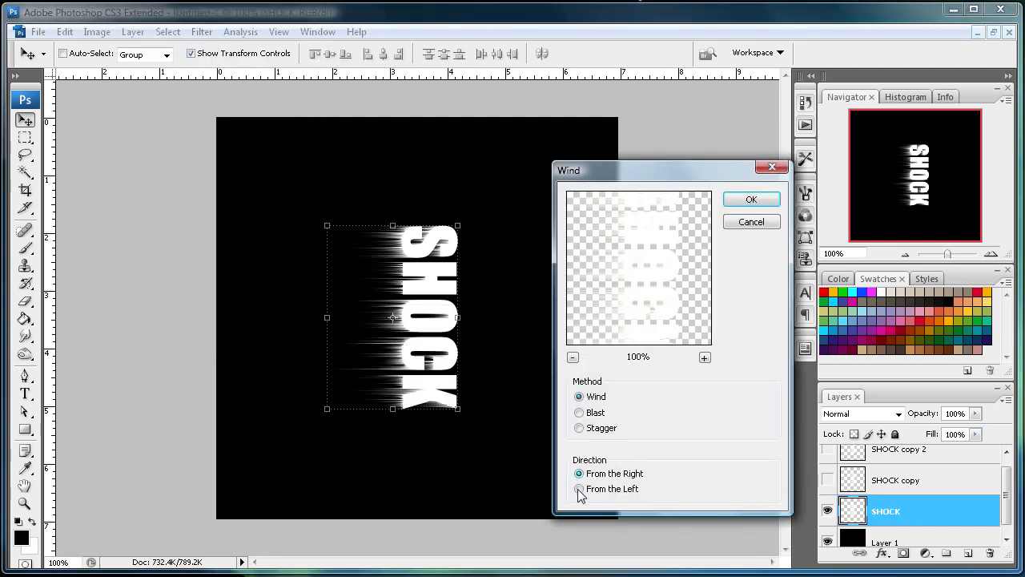
{"action": "left_click", "coordinate": [751, 199]}
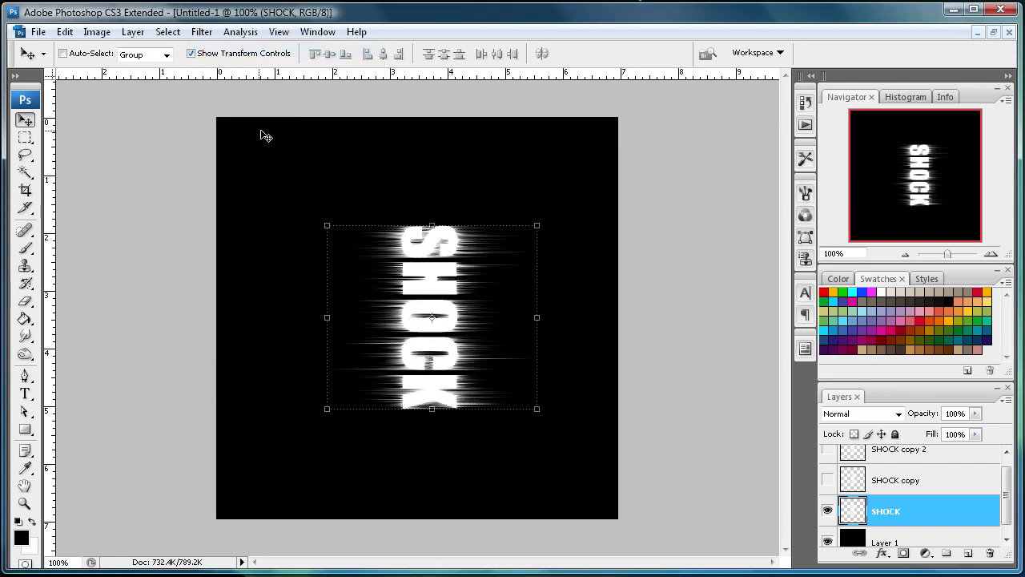
Rotate the canvas 90° counter-clockwise so SHOCK reads horizontally.
{"action": "left_click", "coordinate": [96, 32]}
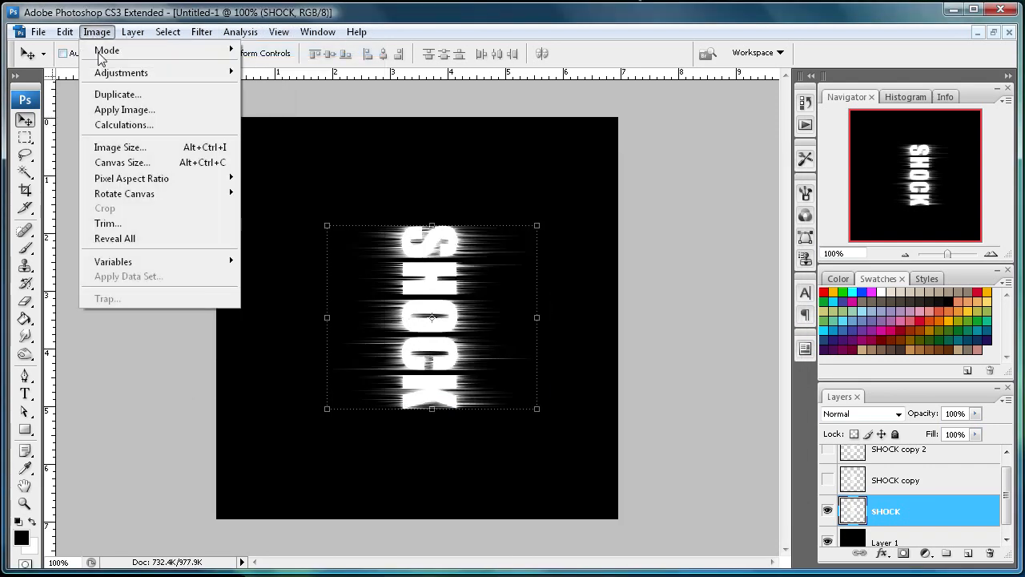
{"action": "mouse_move", "coordinate": [124, 193]}
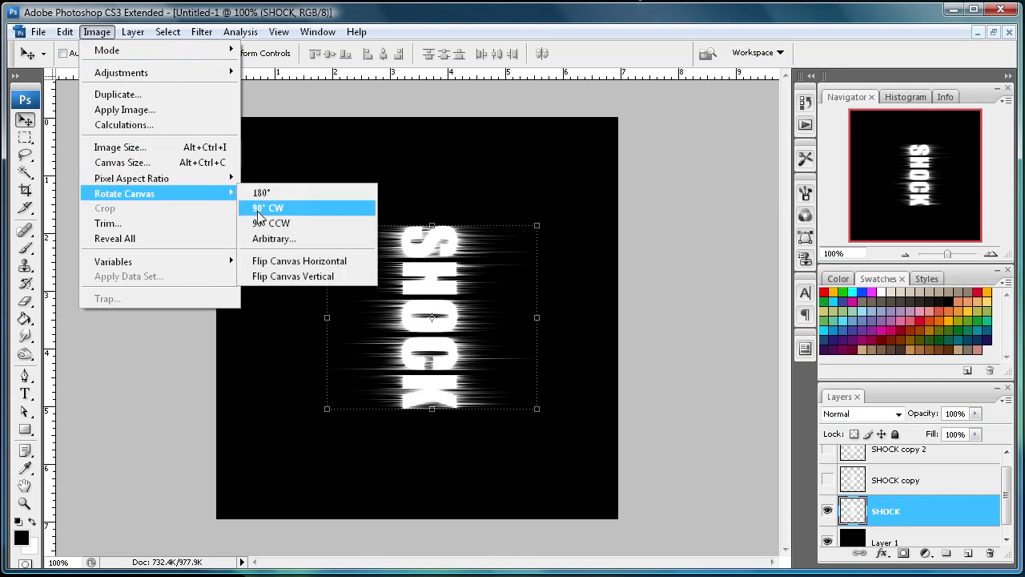
{"action": "mouse_move", "coordinate": [271, 223]}
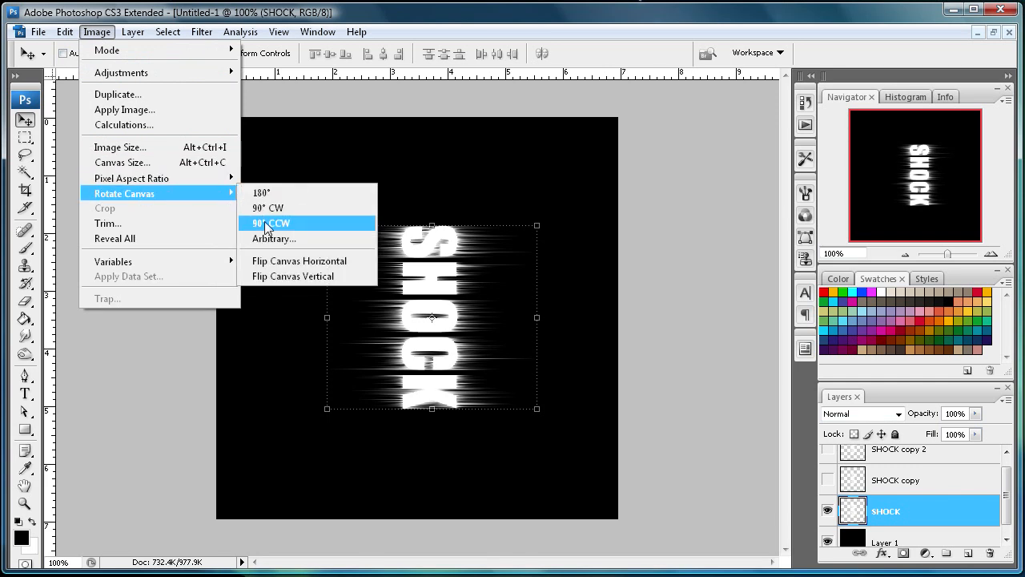
{"action": "left_click", "coordinate": [270, 223]}
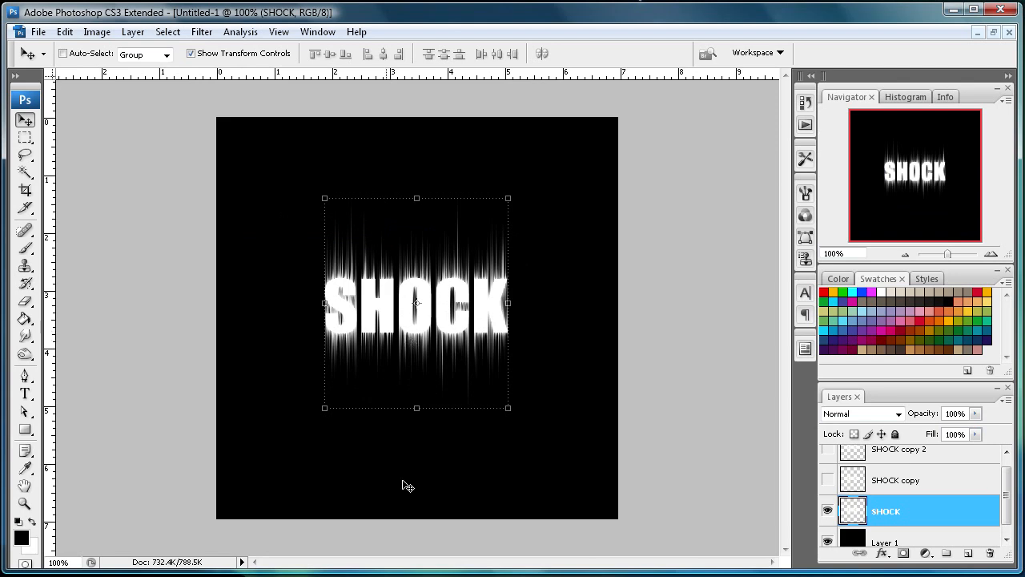
{"action": "mouse_move", "coordinate": [253, 204]}
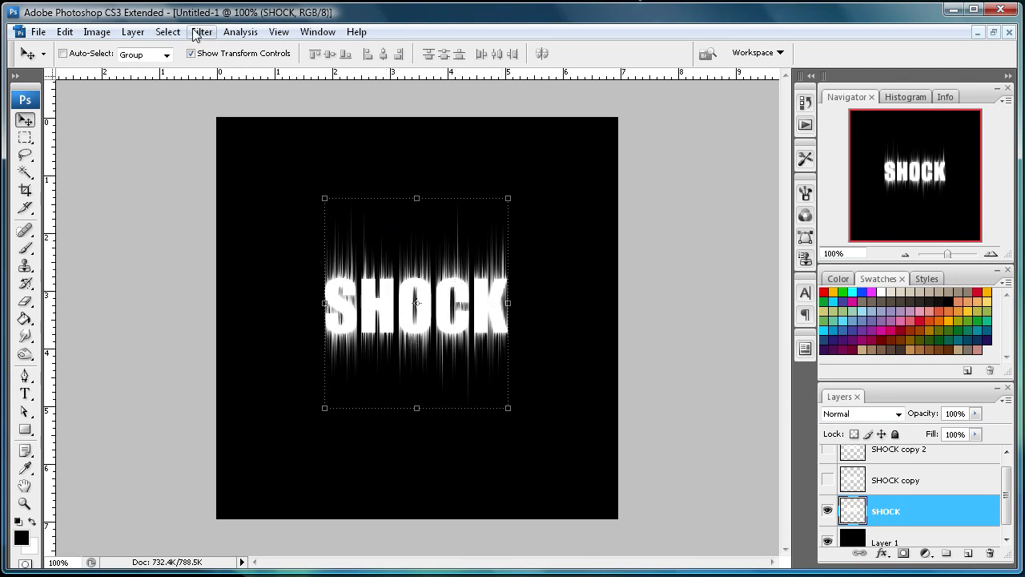
Repeat the last Wind filter on the horizontal SHOCK text.
{"action": "left_click", "coordinate": [202, 31]}
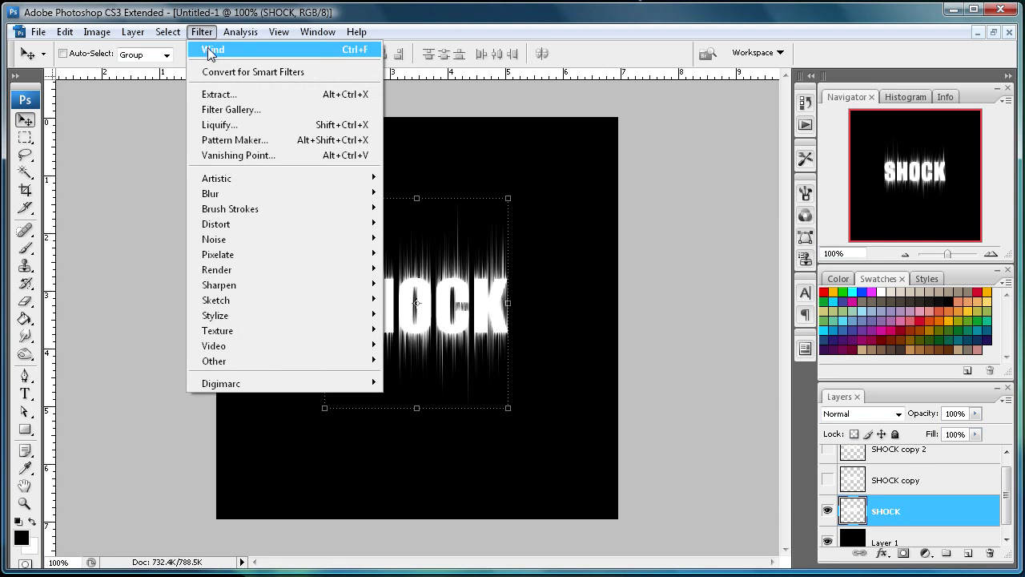
{"action": "left_click", "coordinate": [214, 49]}
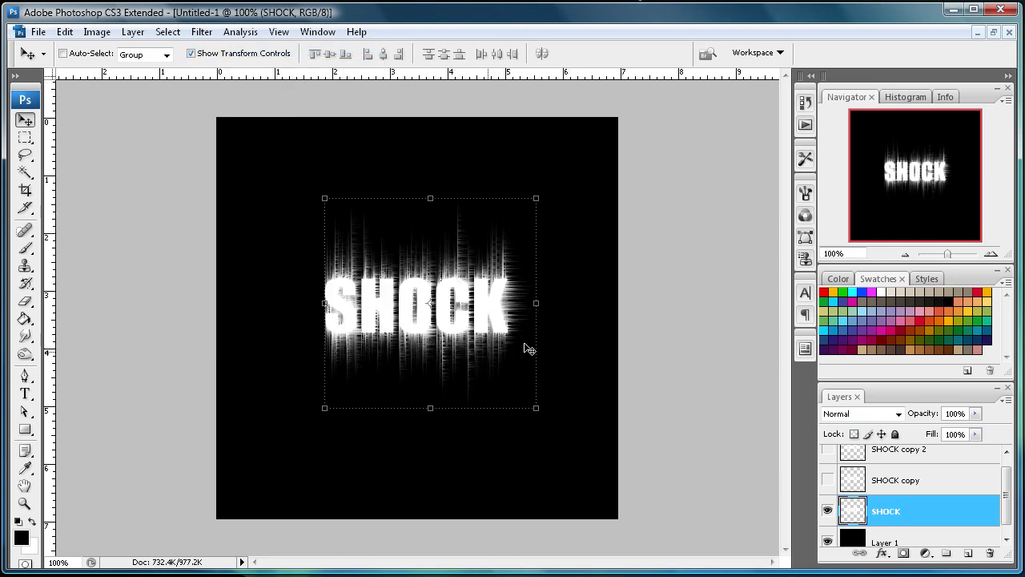
{"action": "mouse_move", "coordinate": [439, 324]}
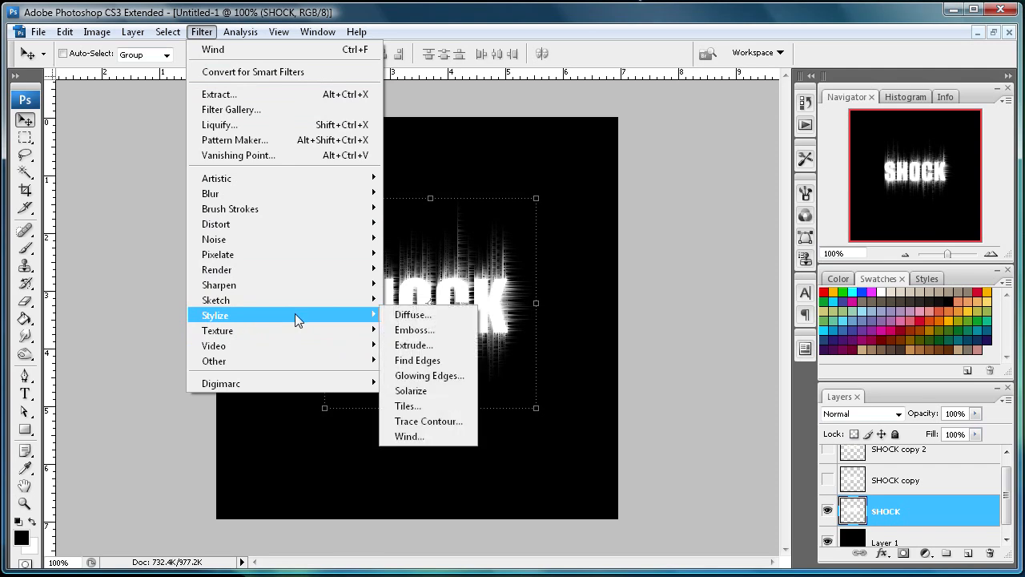
Apply Stylize > Wind again with Direction set to From the Right.
{"action": "left_click", "coordinate": [410, 435]}
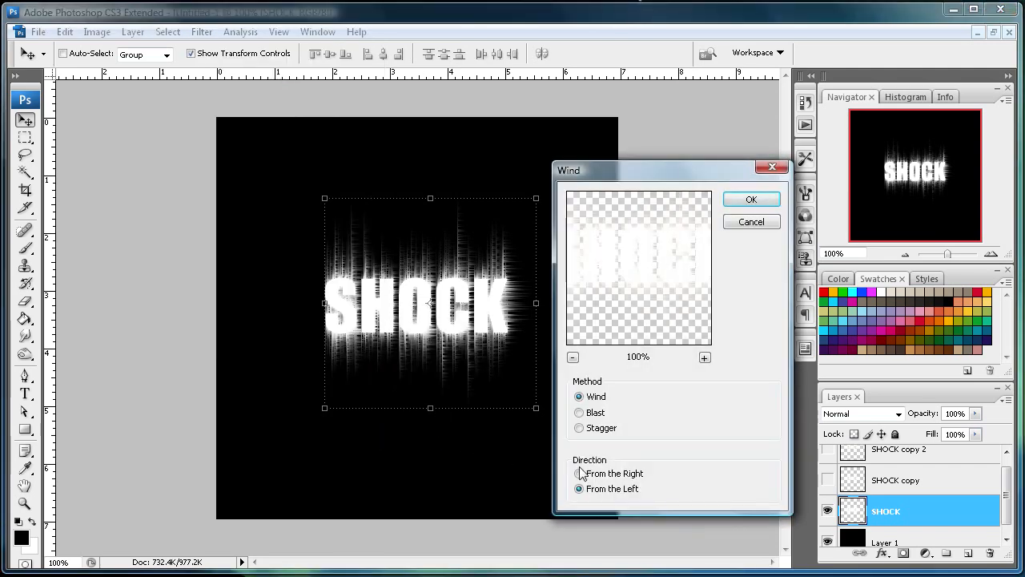
{"action": "left_click", "coordinate": [750, 199]}
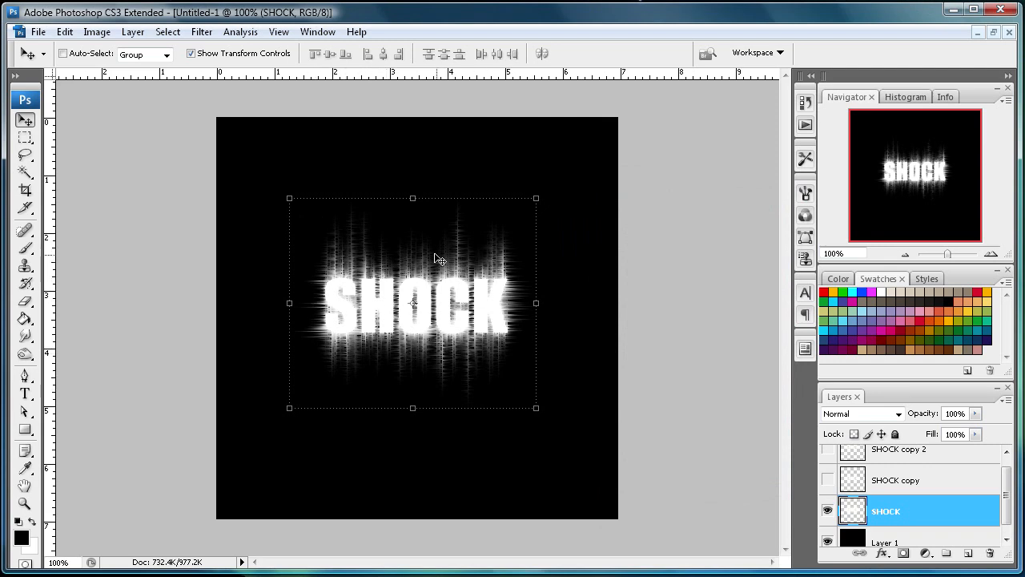
{"action": "mouse_move", "coordinate": [341, 350]}
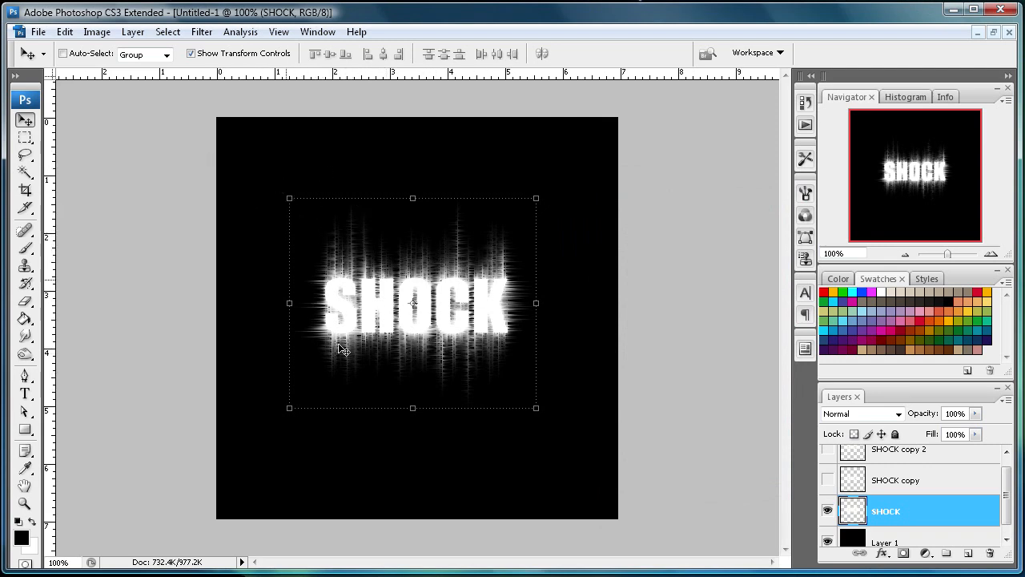
{"action": "mouse_move", "coordinate": [231, 307]}
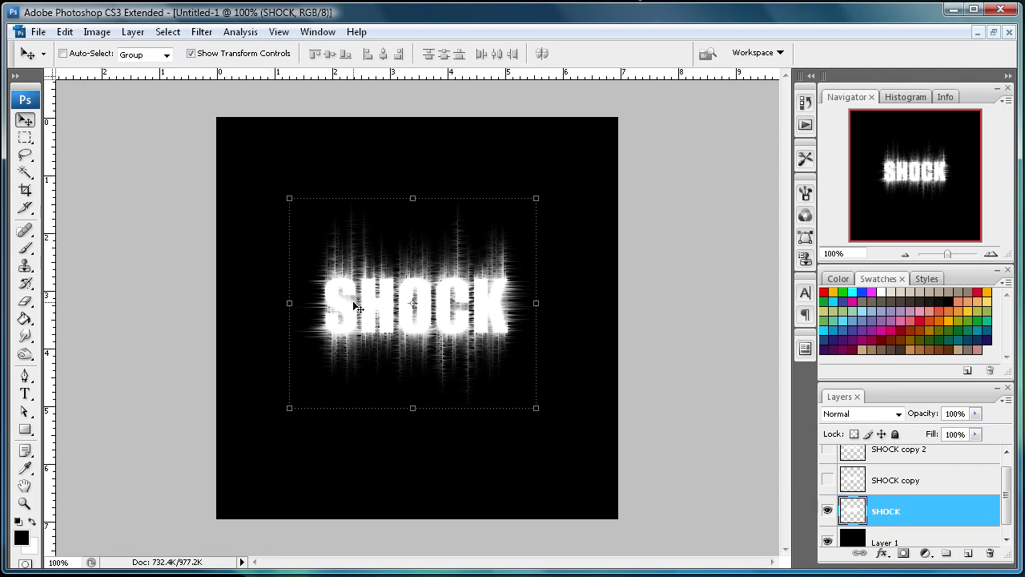
{"action": "scroll", "scroll_direction": "down", "scroll_amount": 3}
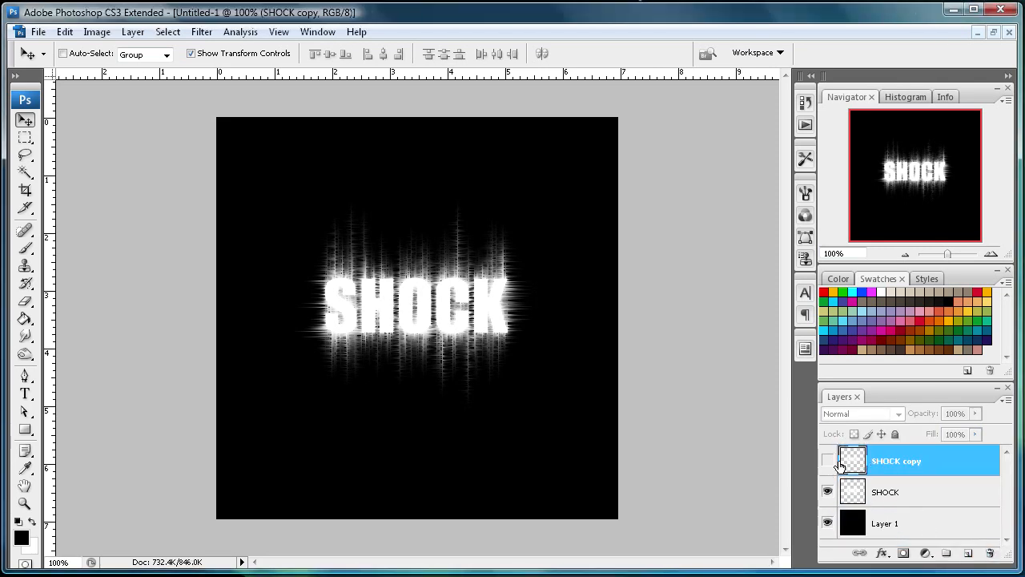
{"action": "mouse_move", "coordinate": [852, 460]}
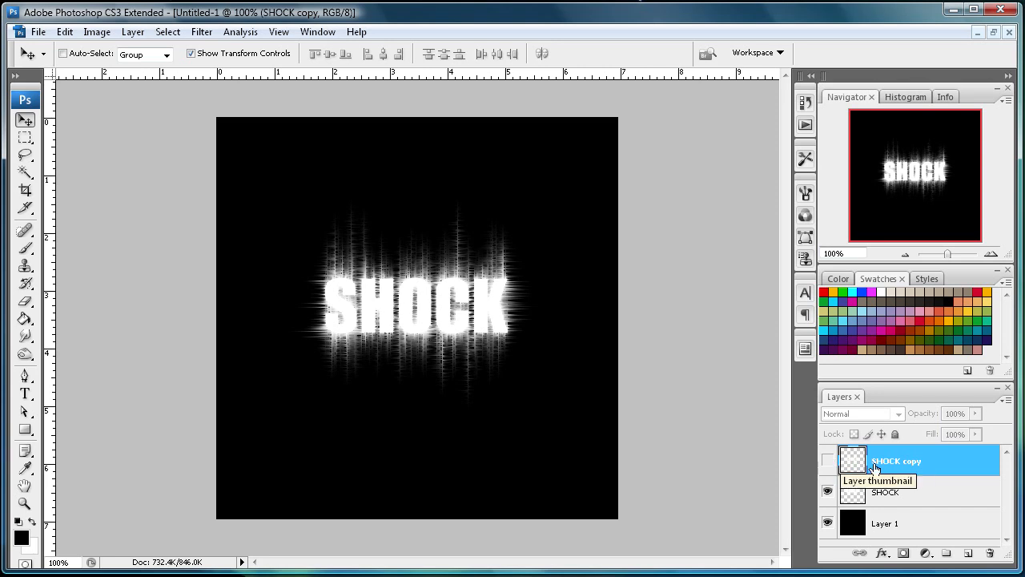
Turn on the eye icon for the SHOCK copy layer.
{"action": "left_click", "coordinate": [829, 461]}
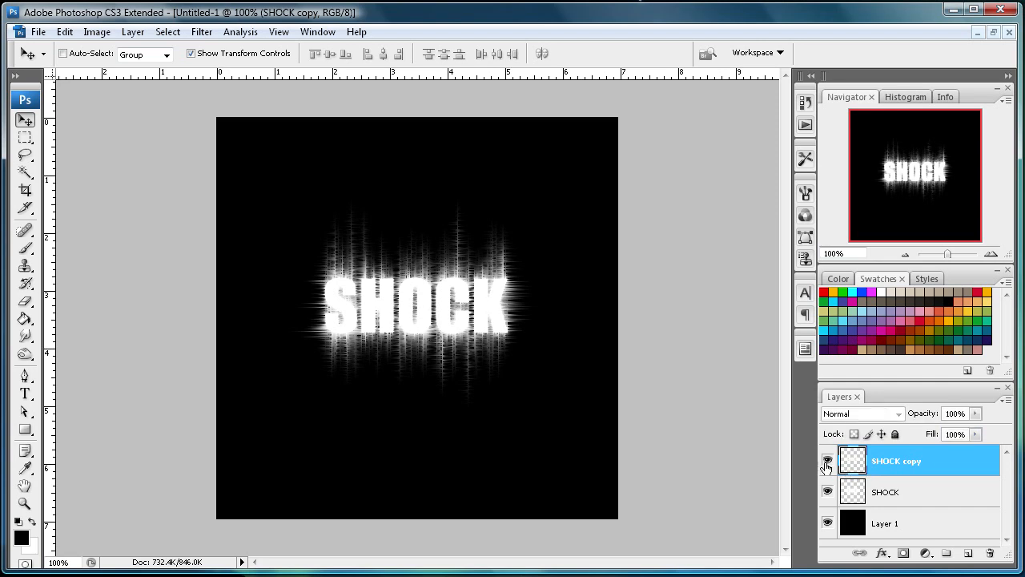
{"action": "mouse_move", "coordinate": [767, 404]}
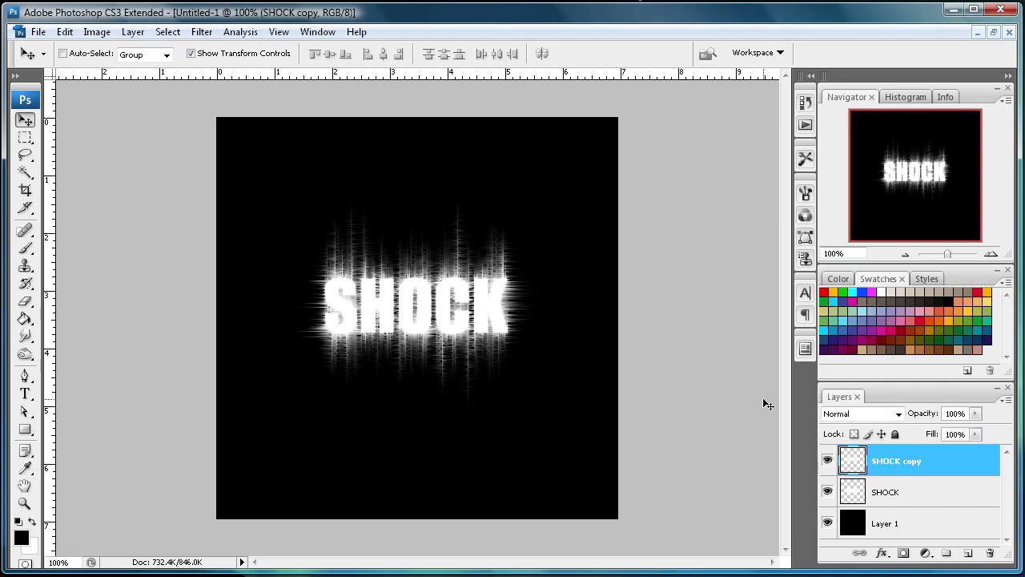
{"action": "mouse_move", "coordinate": [474, 409]}
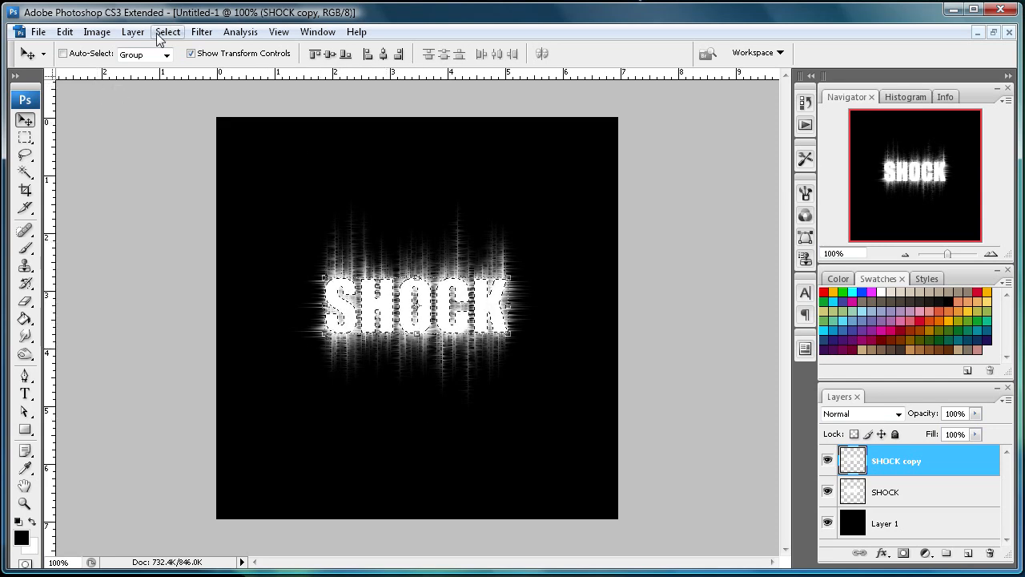
Contract the SHOCK letter selection inward by 2 pixels.
{"action": "left_click", "coordinate": [168, 32]}
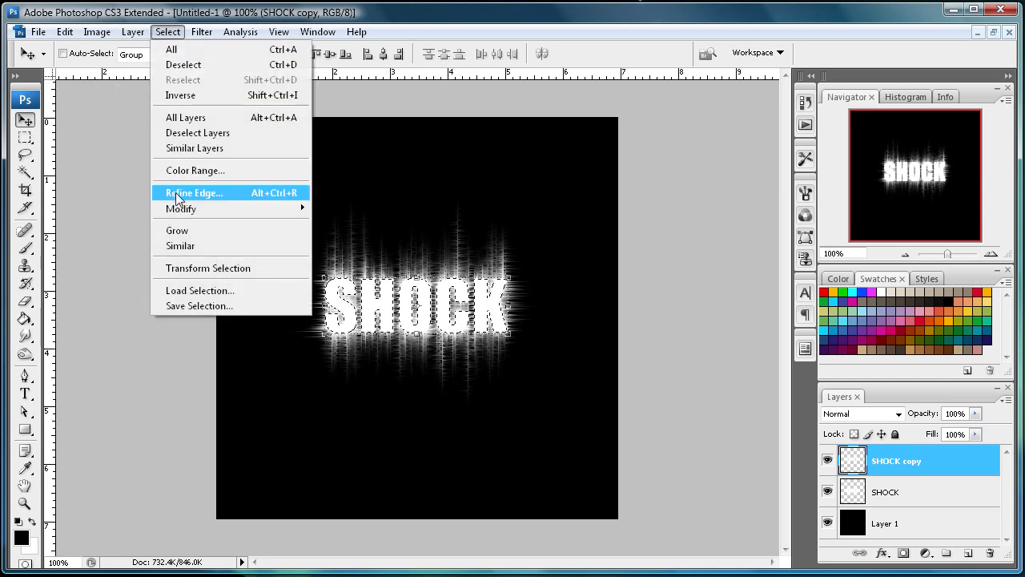
{"action": "left_click", "coordinate": [180, 210]}
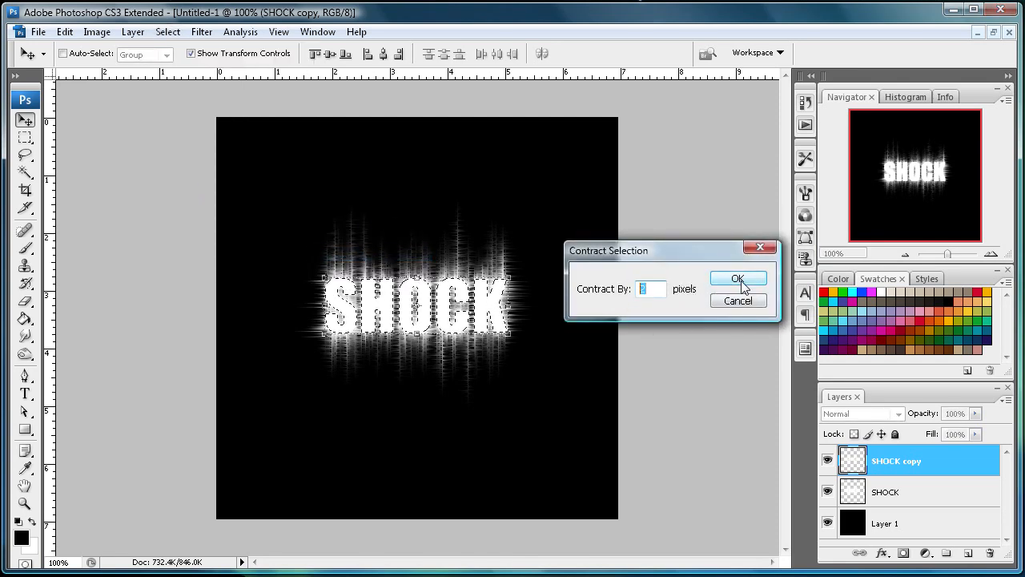
{"action": "type", "text": "2"}
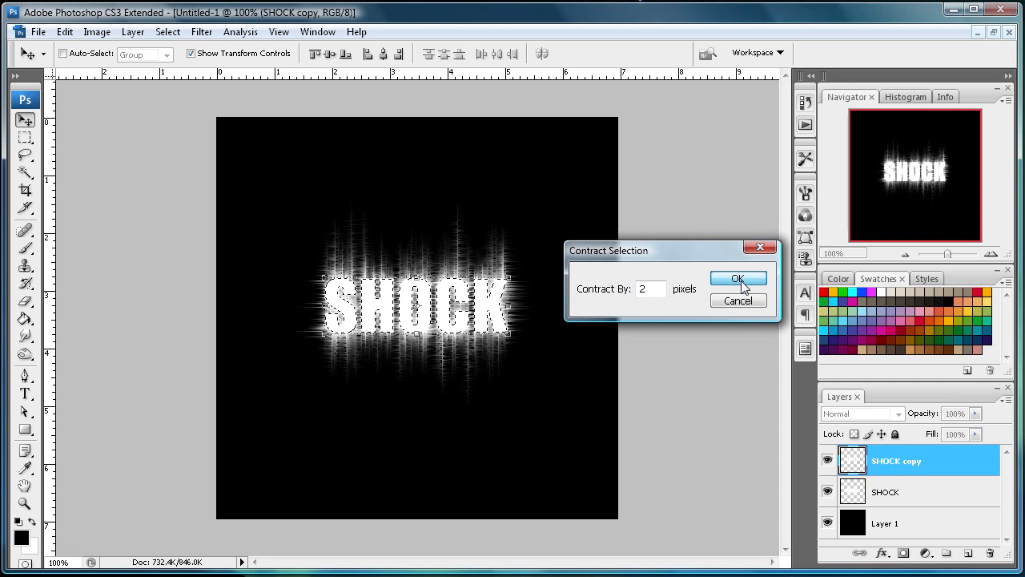
{"action": "left_click", "coordinate": [738, 278]}
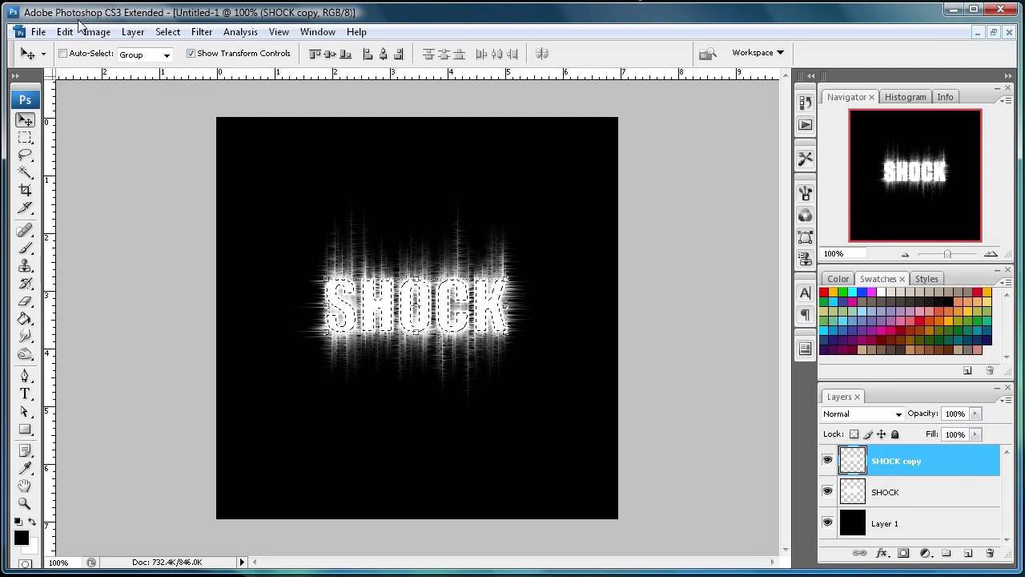
Fill the contracted SHOCK letters with black, then make the streaked SHOCK layer active.
{"action": "left_click", "coordinate": [64, 32]}
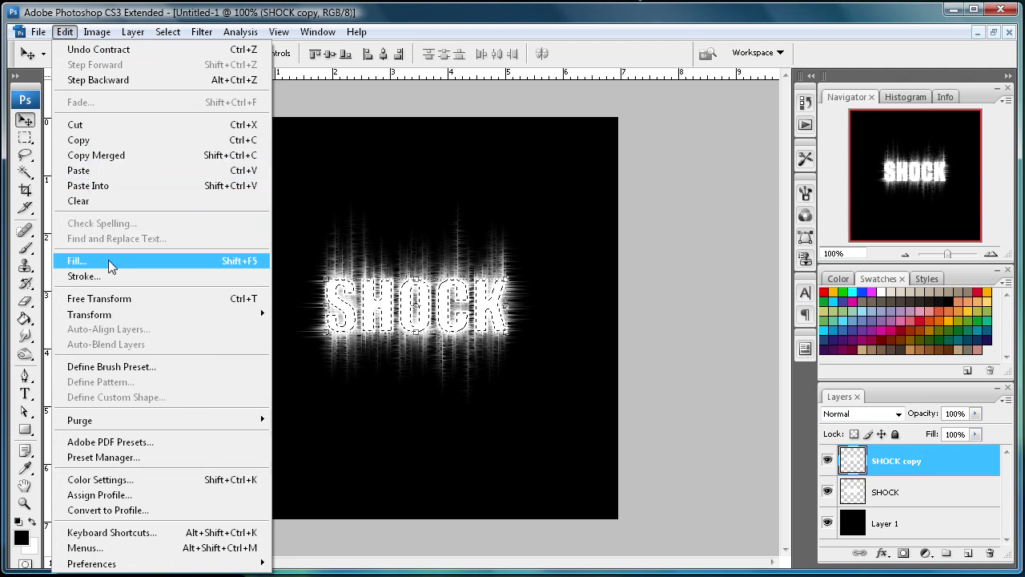
{"action": "left_click", "coordinate": [77, 261]}
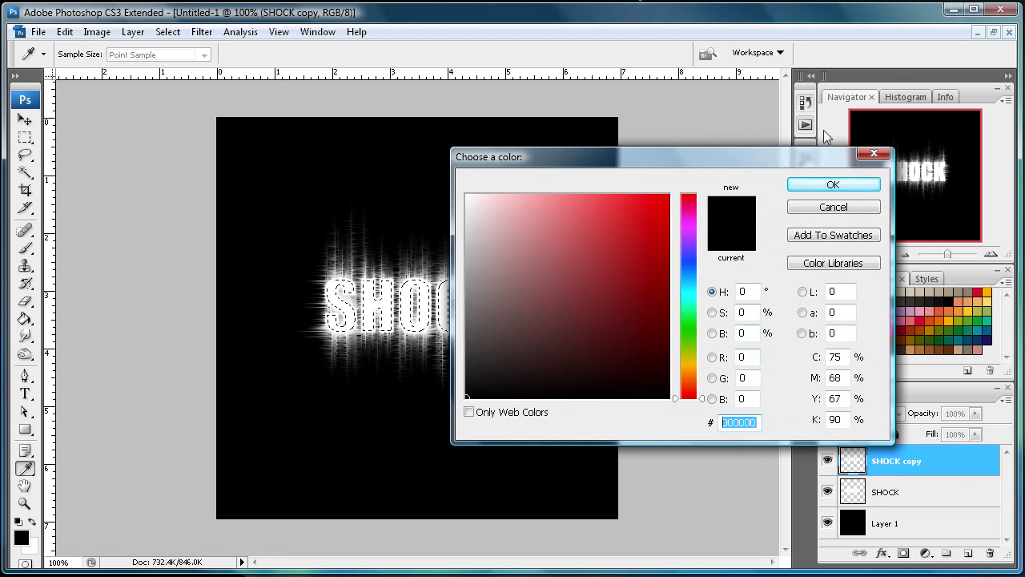
{"action": "left_click", "coordinate": [833, 184]}
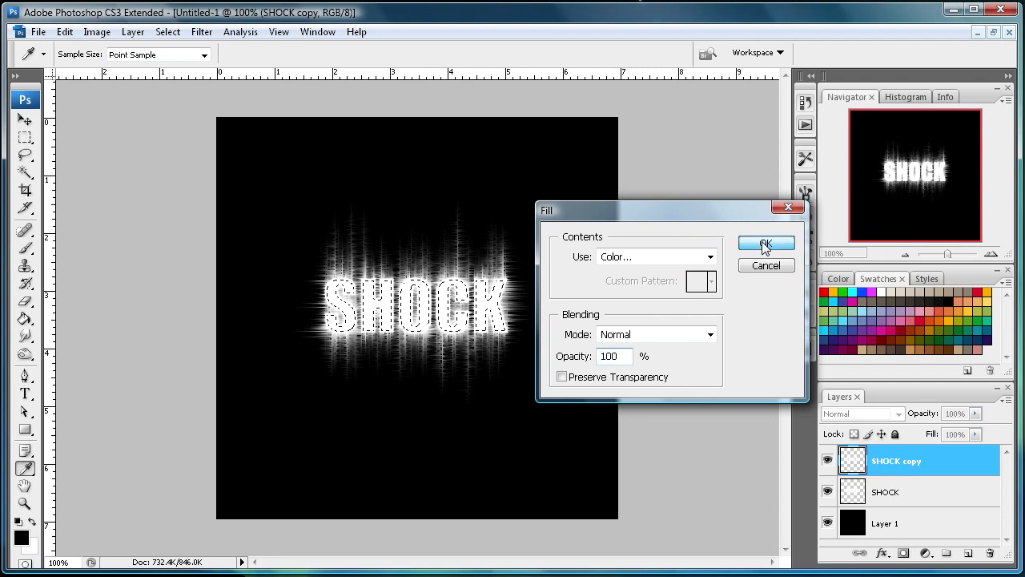
{"action": "left_click", "coordinate": [765, 244]}
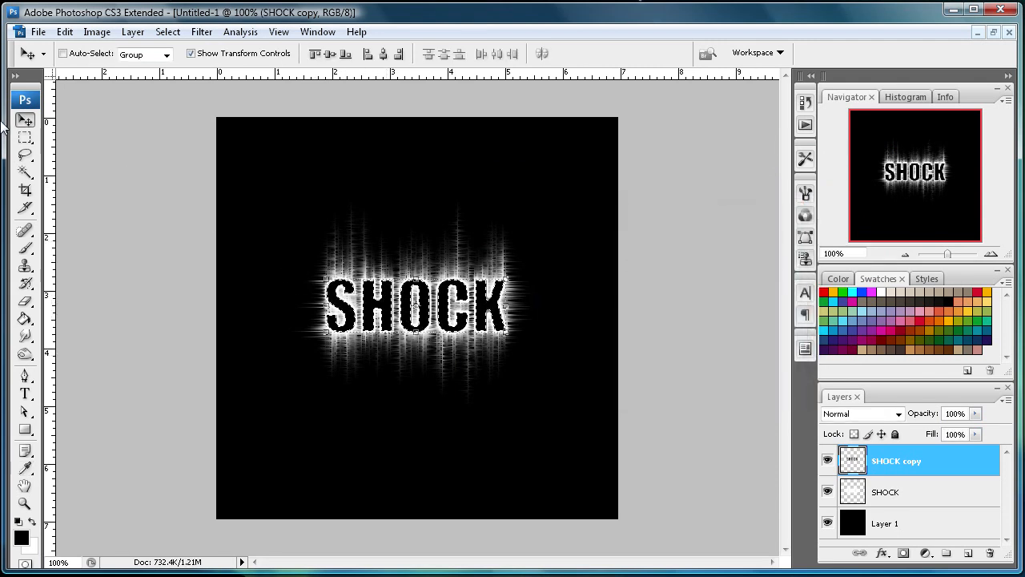
{"action": "left_click", "coordinate": [25, 138]}
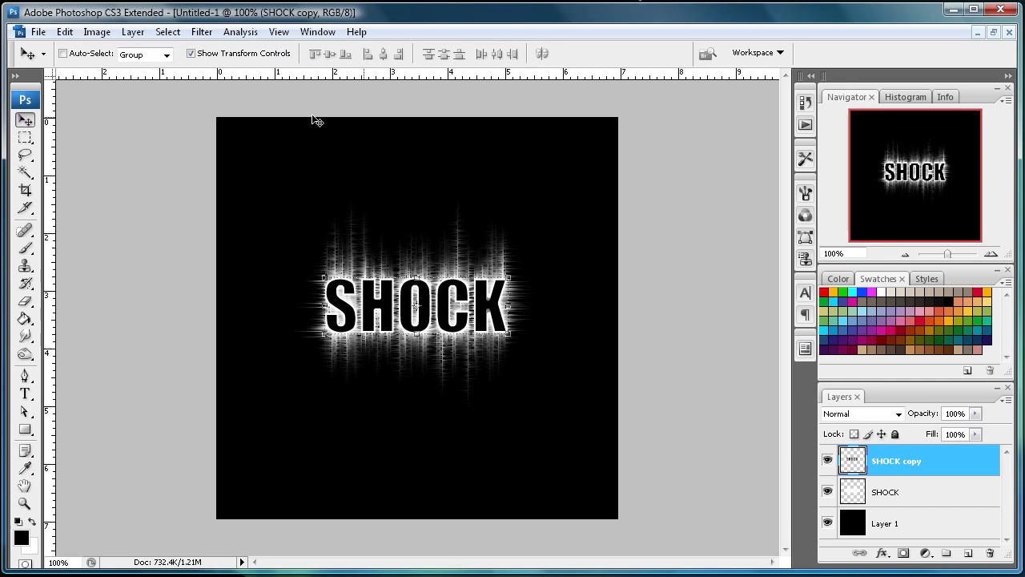
{"action": "mouse_move", "coordinate": [483, 369]}
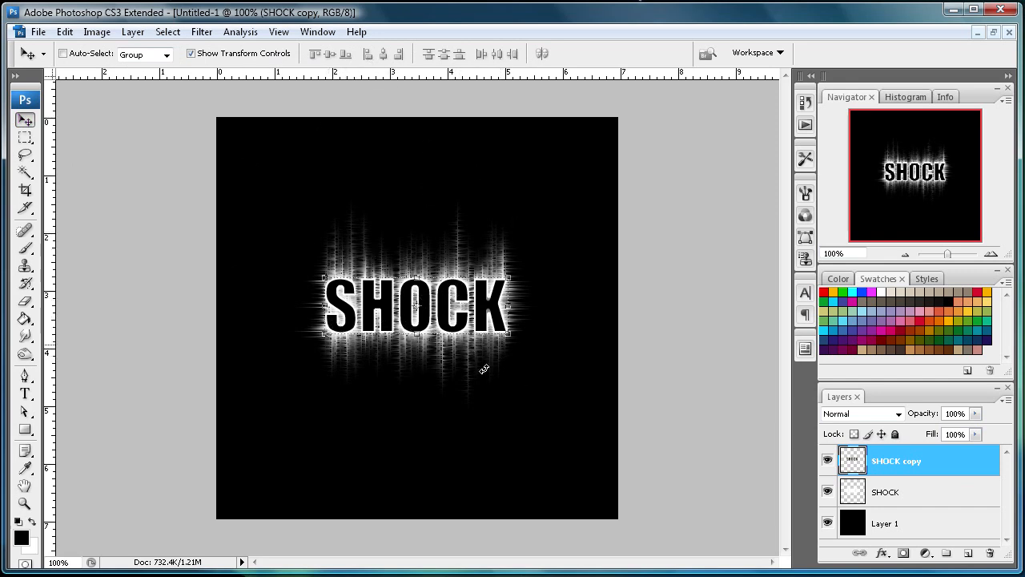
{"action": "left_click", "coordinate": [885, 491]}
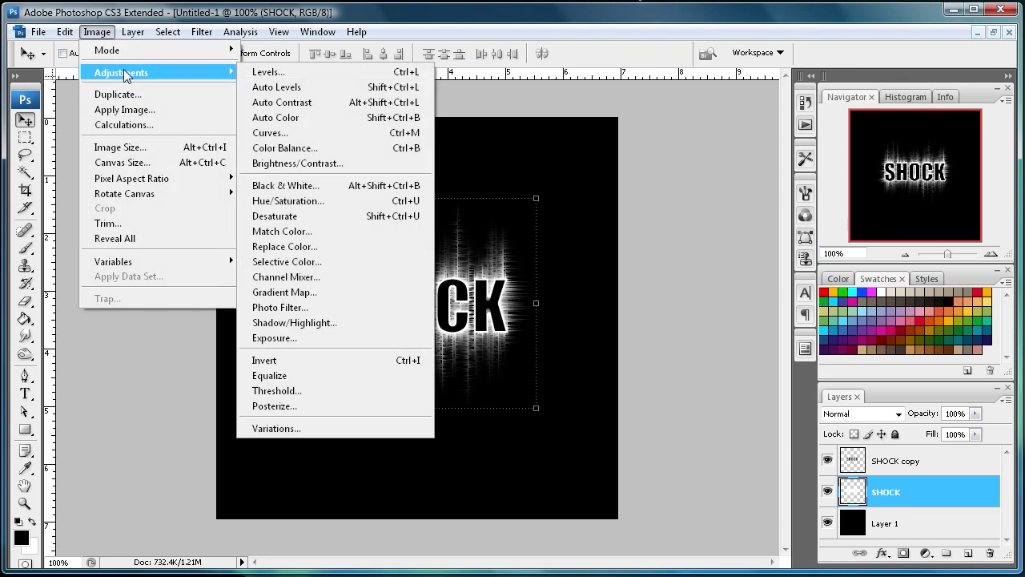
Colorize the SHOCK glow with Hue 215, Saturation 66, Lightness -51.
{"action": "left_click", "coordinate": [288, 201]}
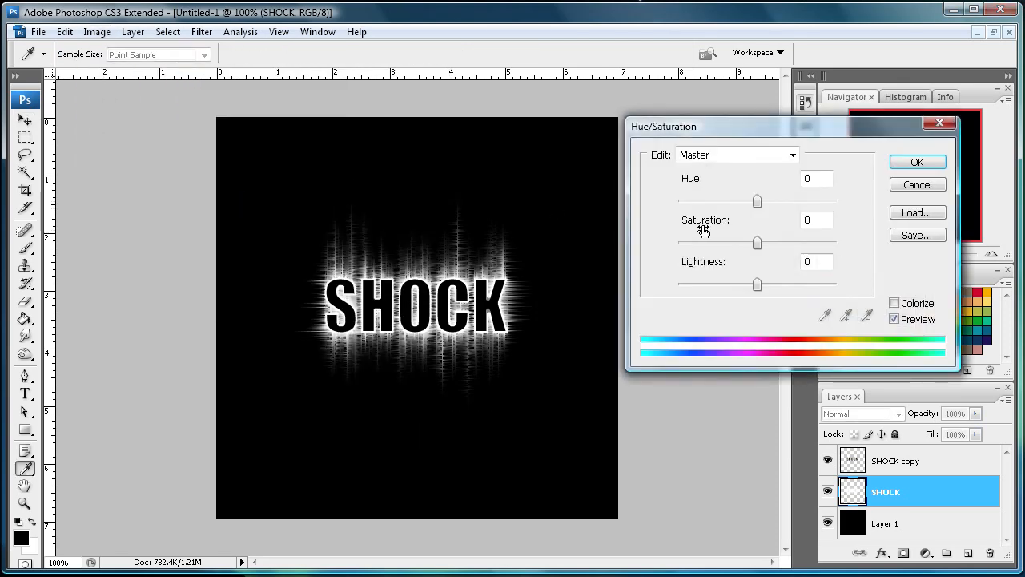
{"action": "left_click", "coordinate": [895, 303]}
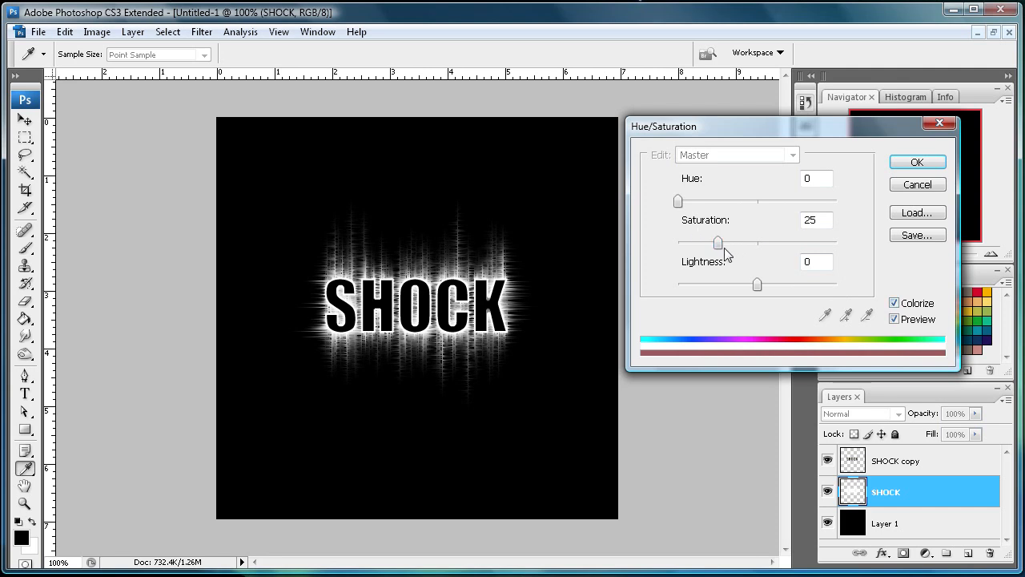
{"action": "left_click_drag", "start_coordinate": [718, 242], "coordinate": [748, 242]}
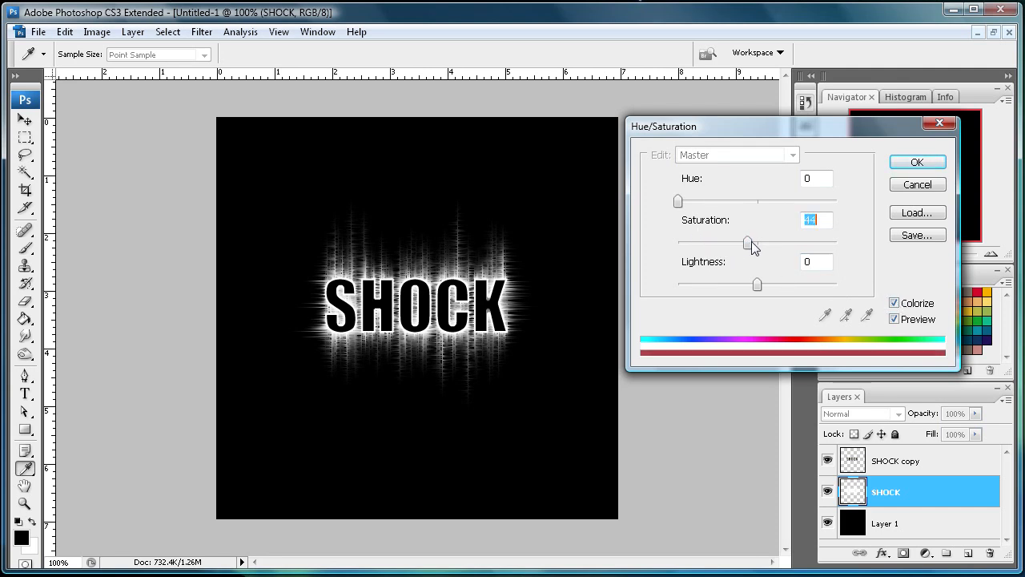
{"action": "left_click_drag", "start_coordinate": [679, 201], "coordinate": [682, 201]}
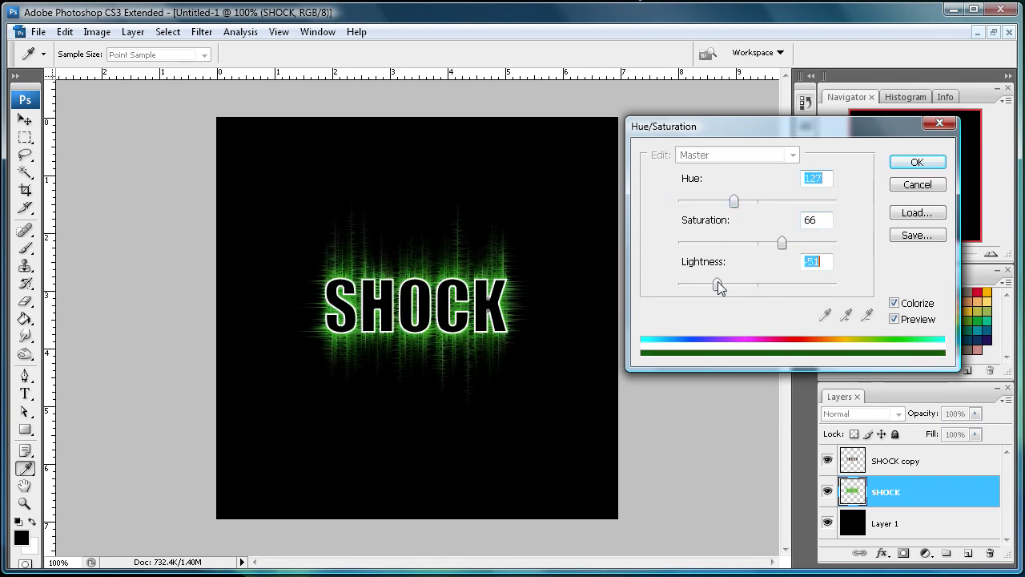
{"action": "left_click_drag", "start_coordinate": [735, 201], "coordinate": [753, 201]}
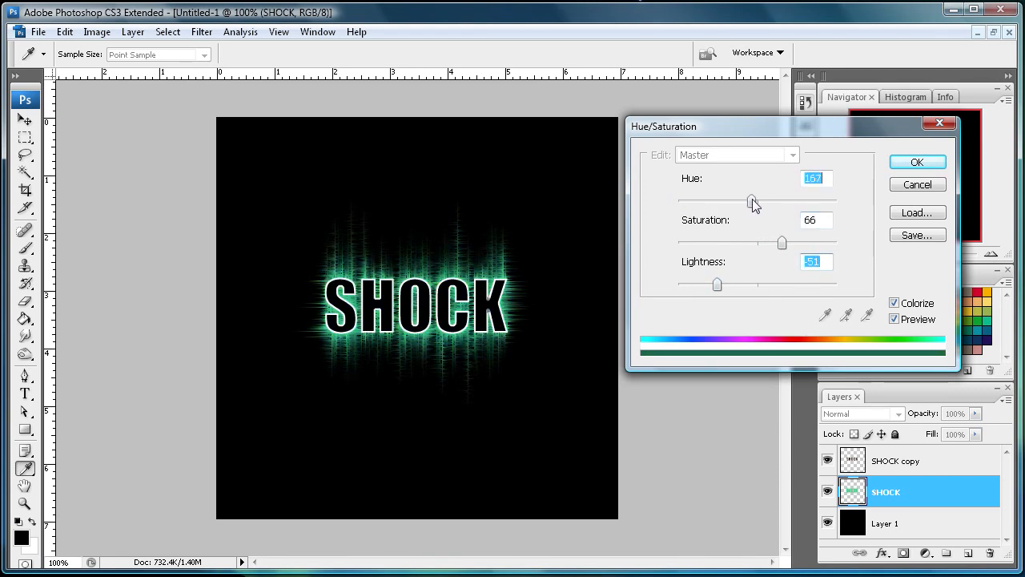
{"action": "left_click_drag", "start_coordinate": [751, 201], "coordinate": [773, 201]}
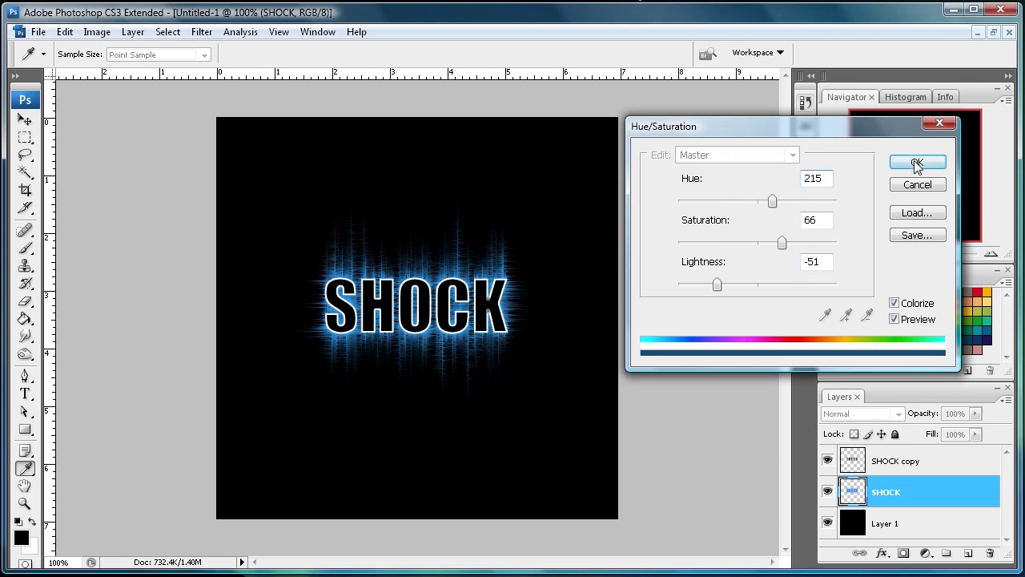
{"action": "left_click", "coordinate": [916, 161]}
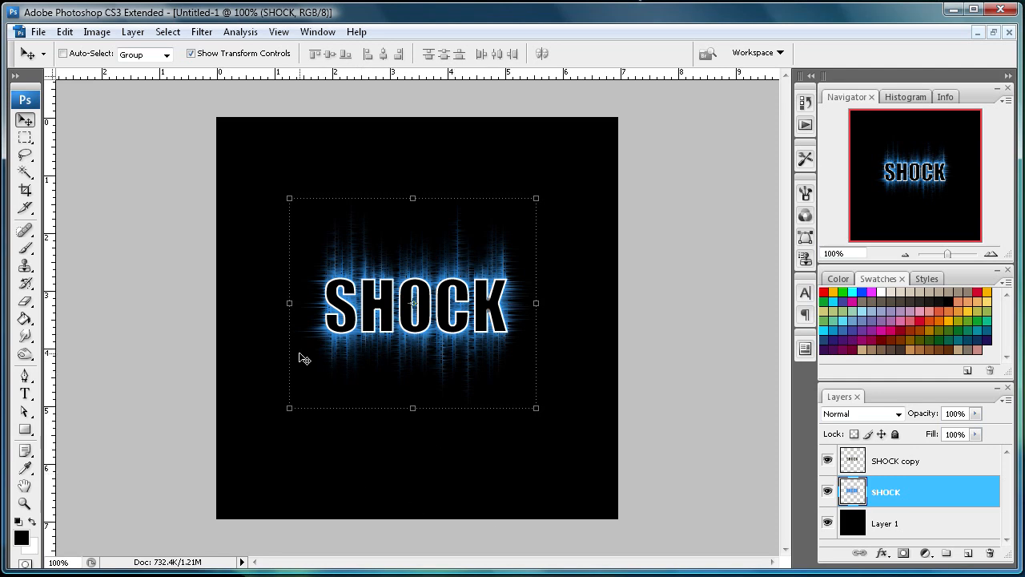
{"action": "mouse_move", "coordinate": [310, 317]}
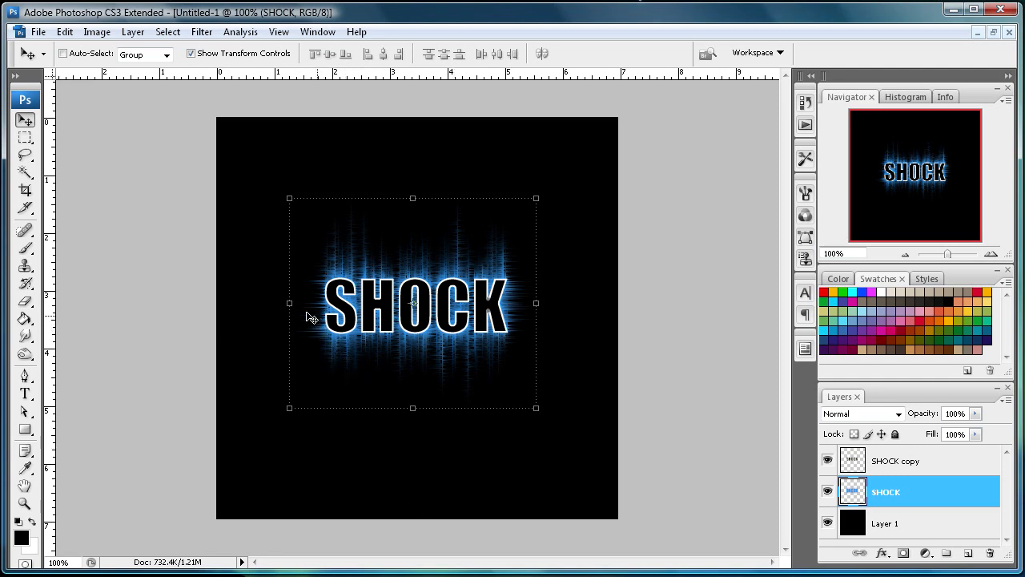
{"action": "mouse_move", "coordinate": [174, 287]}
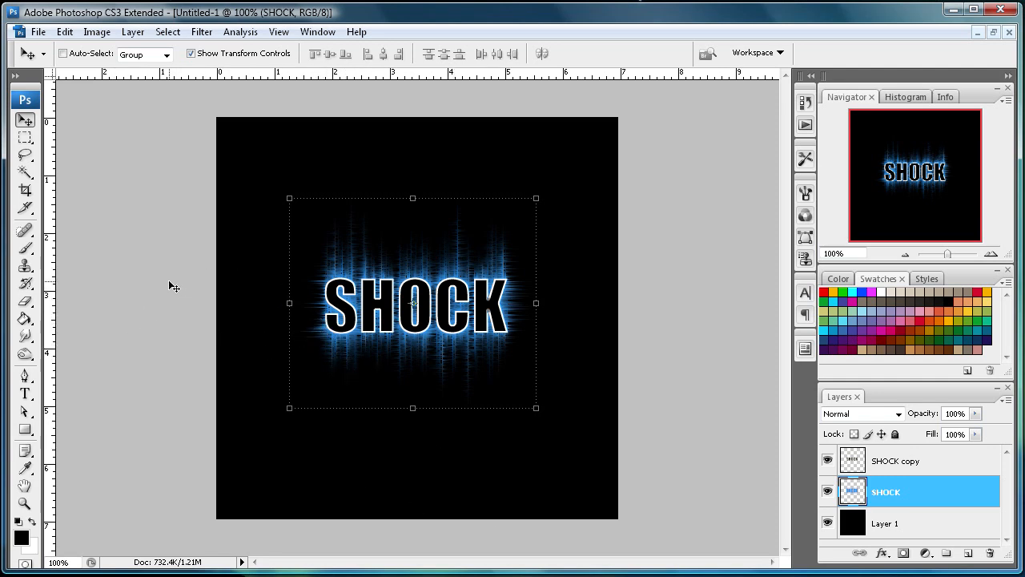
{"action": "mouse_move", "coordinate": [226, 336]}
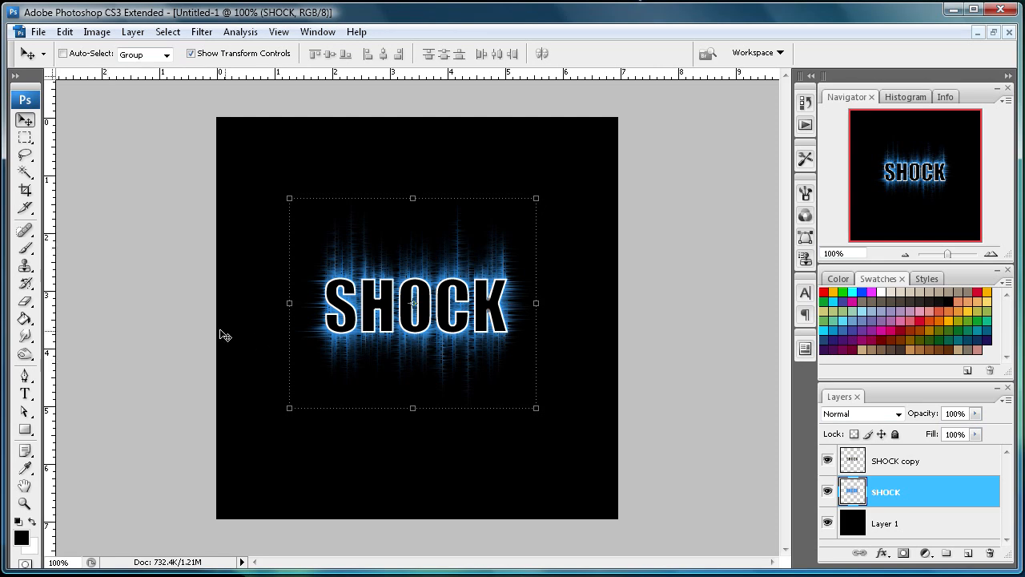
{"action": "mouse_move", "coordinate": [126, 193]}
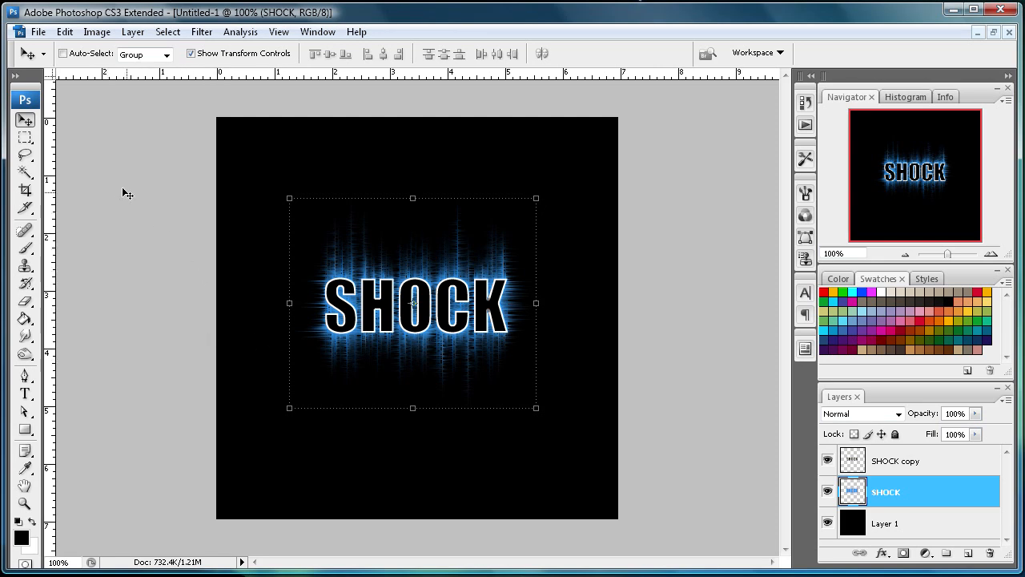
{"action": "mouse_move", "coordinate": [190, 295]}
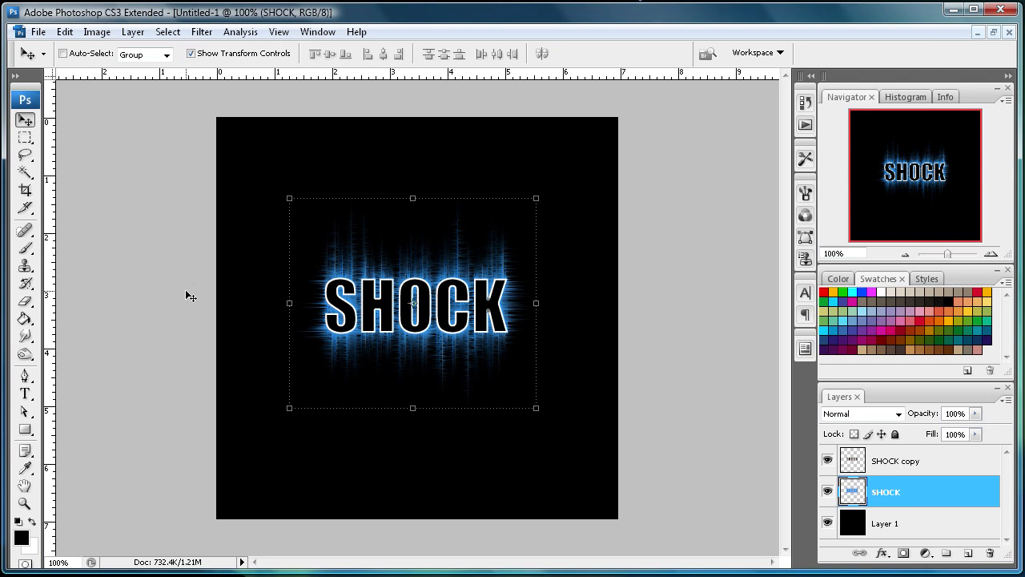
{"action": "mouse_move", "coordinate": [141, 317]}
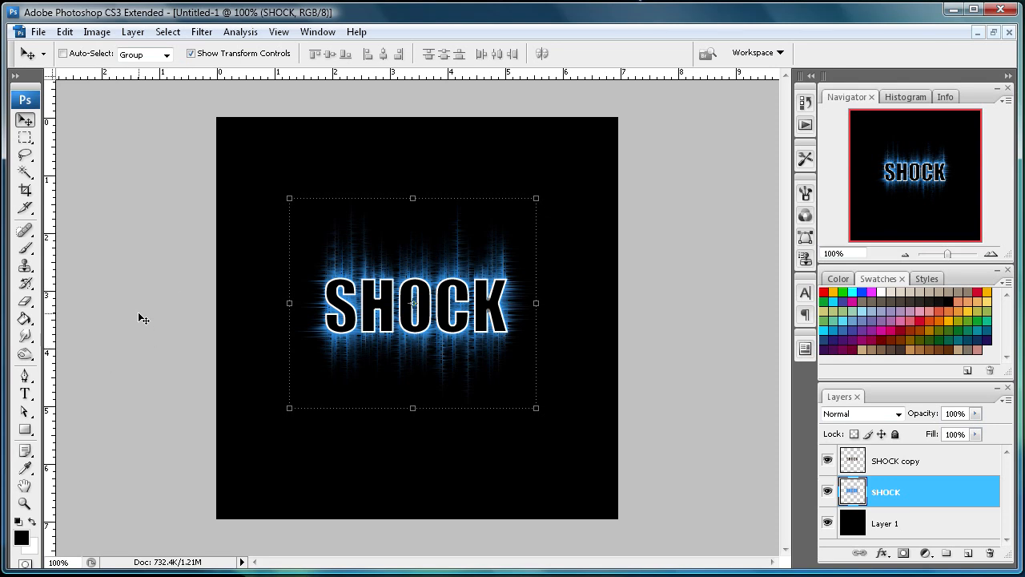